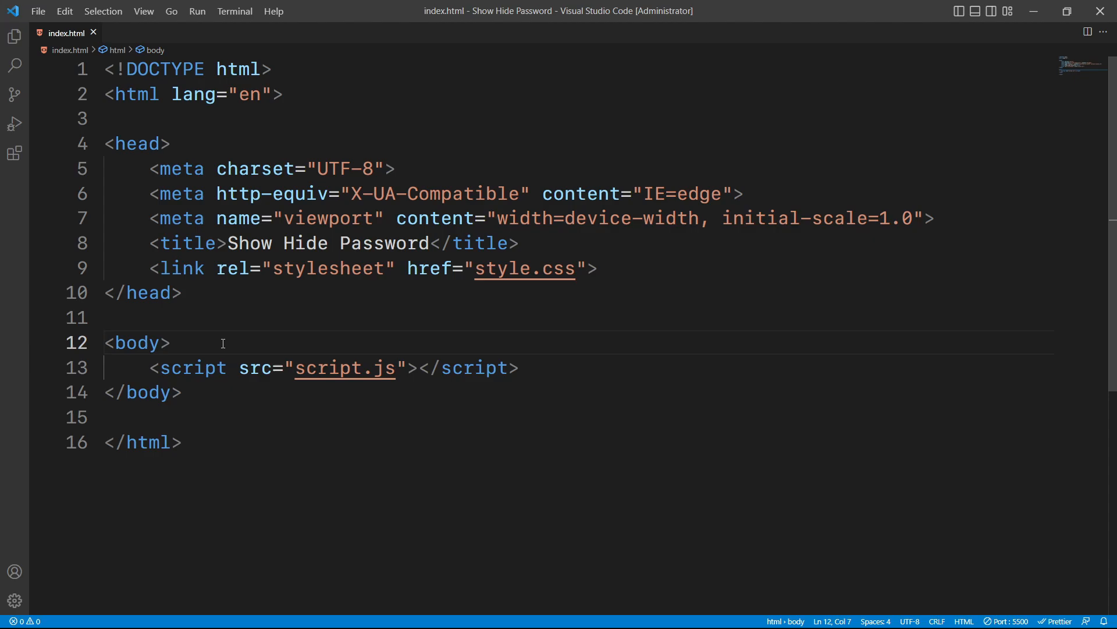
# Add a section containing a label with class input-label reading Password *
pyautogui.scroll(-3)
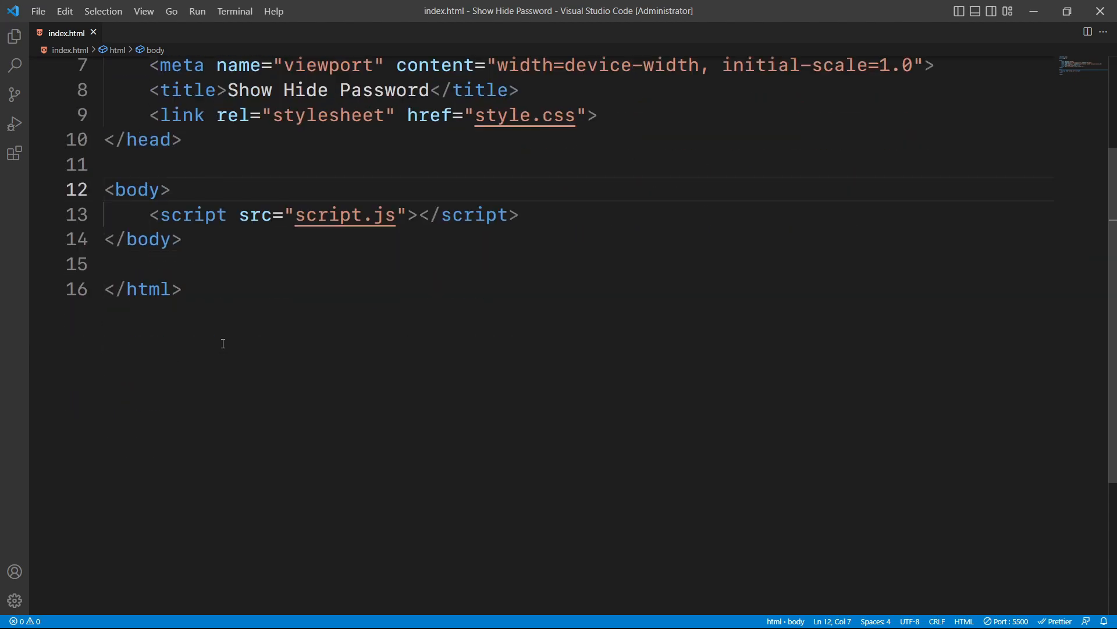
pyautogui.write('section>')
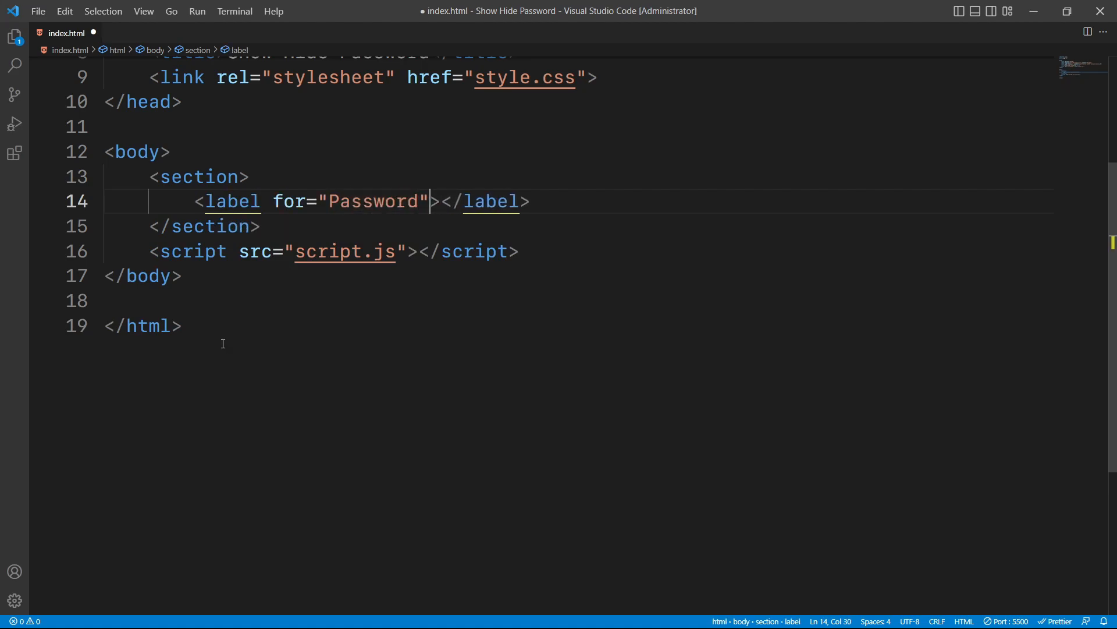
pyautogui.write('class="inp"')
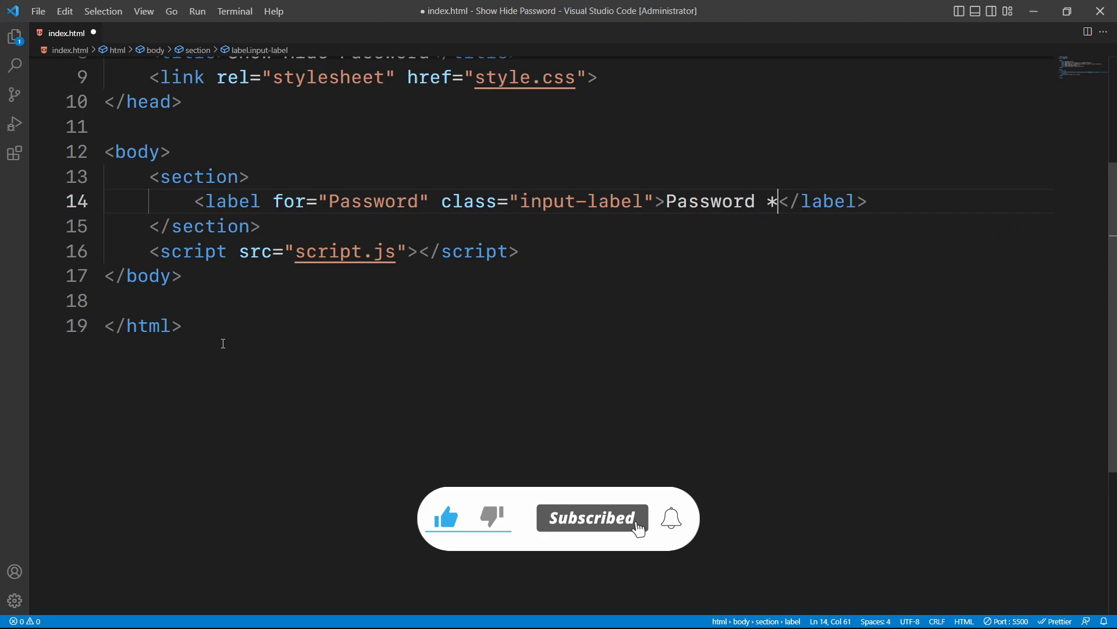
pyautogui.press('Enter')
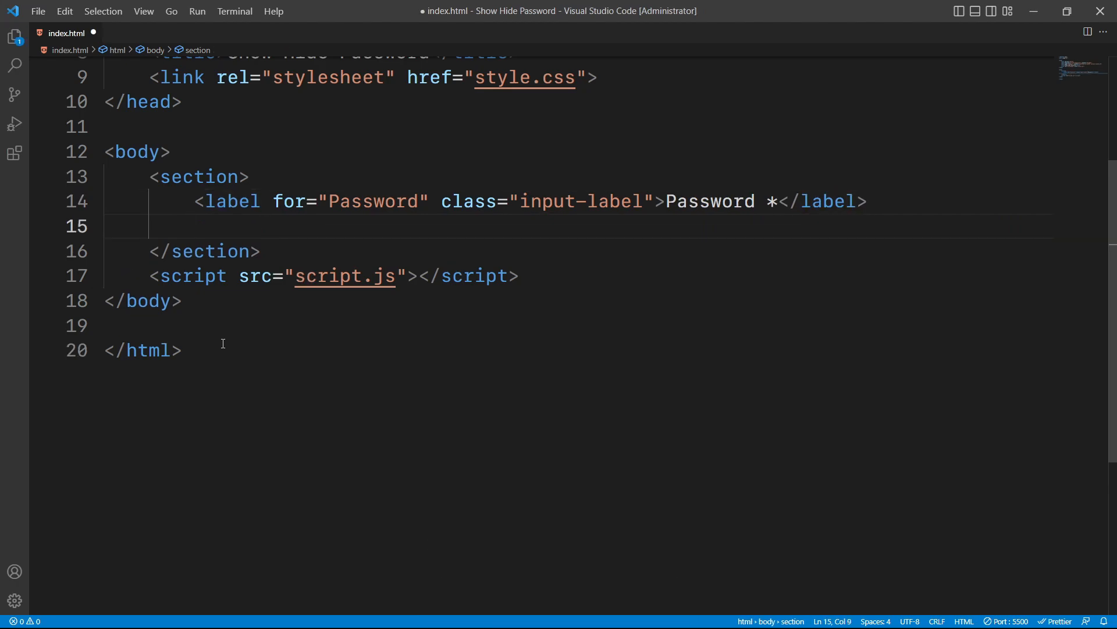
# Inside it add an .input-wrapper div holding a password input of class input-control
pyautogui.write('.input-w')
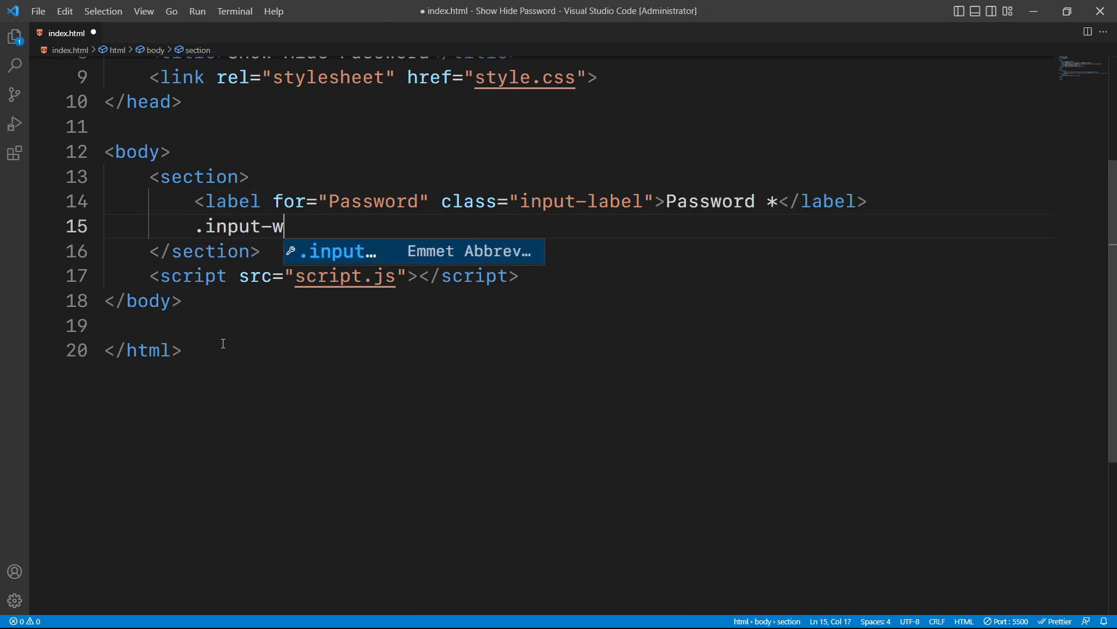
pyautogui.press('Tab')
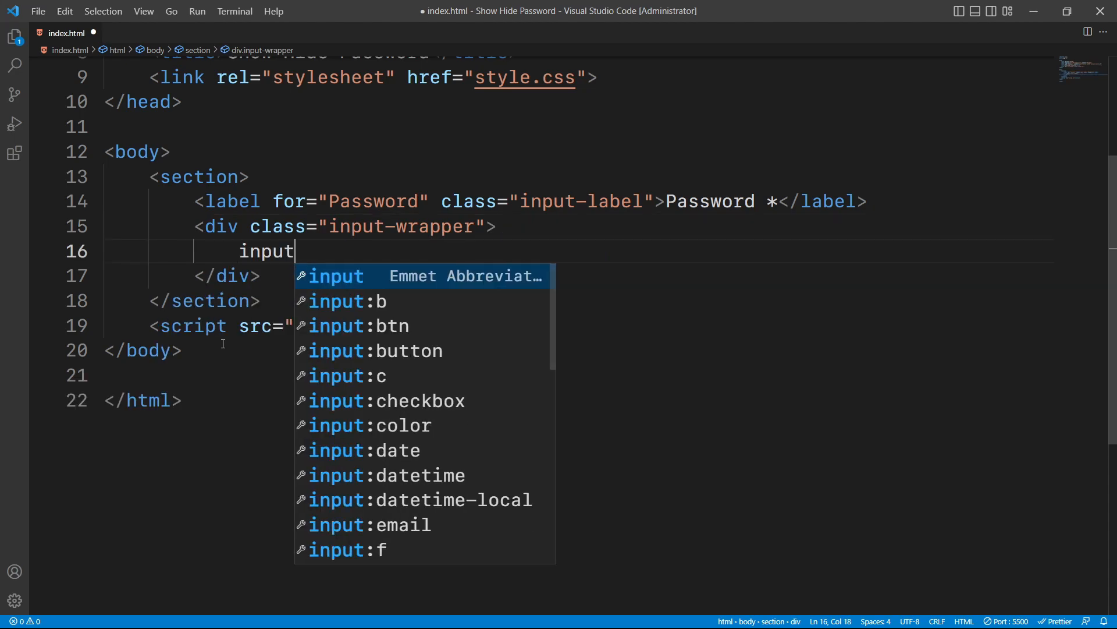
pyautogui.press('Tab')
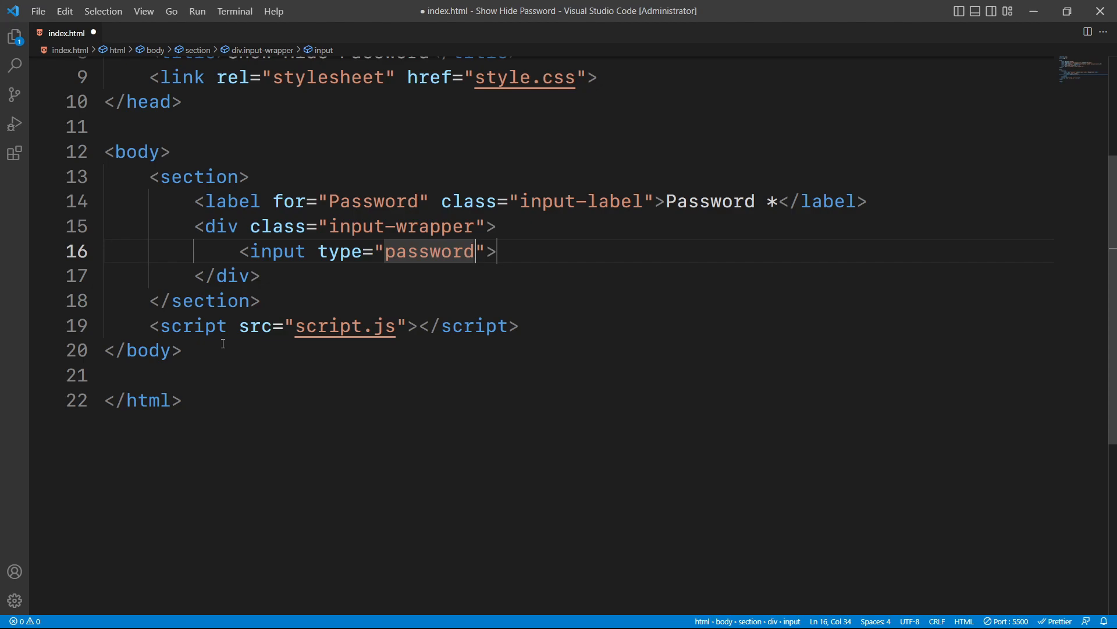
pyautogui.write('class="inp"')
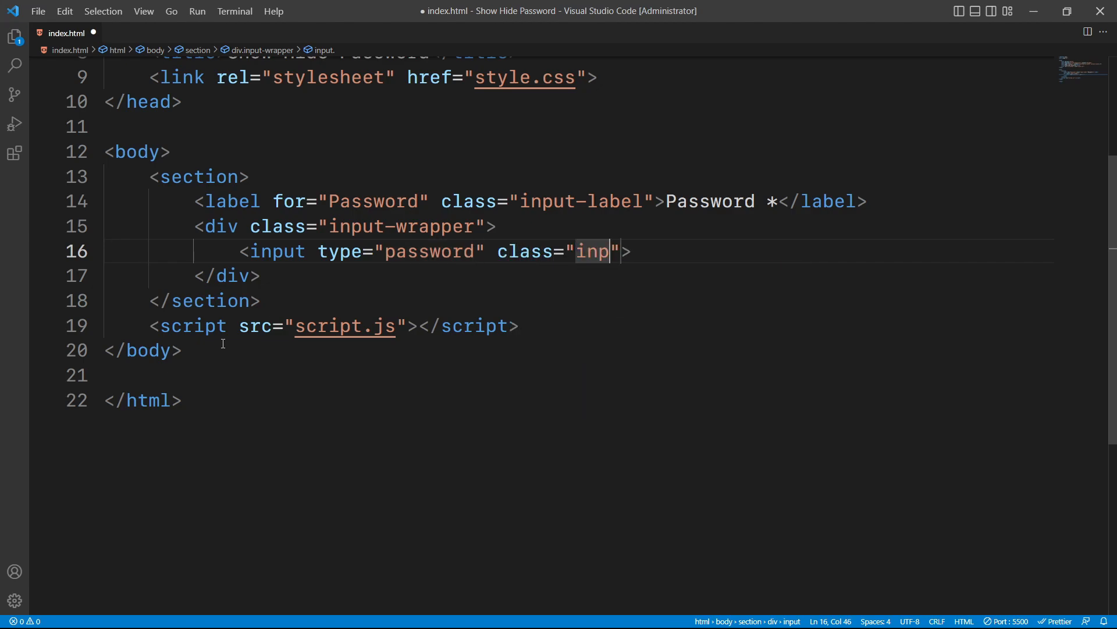
pyautogui.write('ut-control')
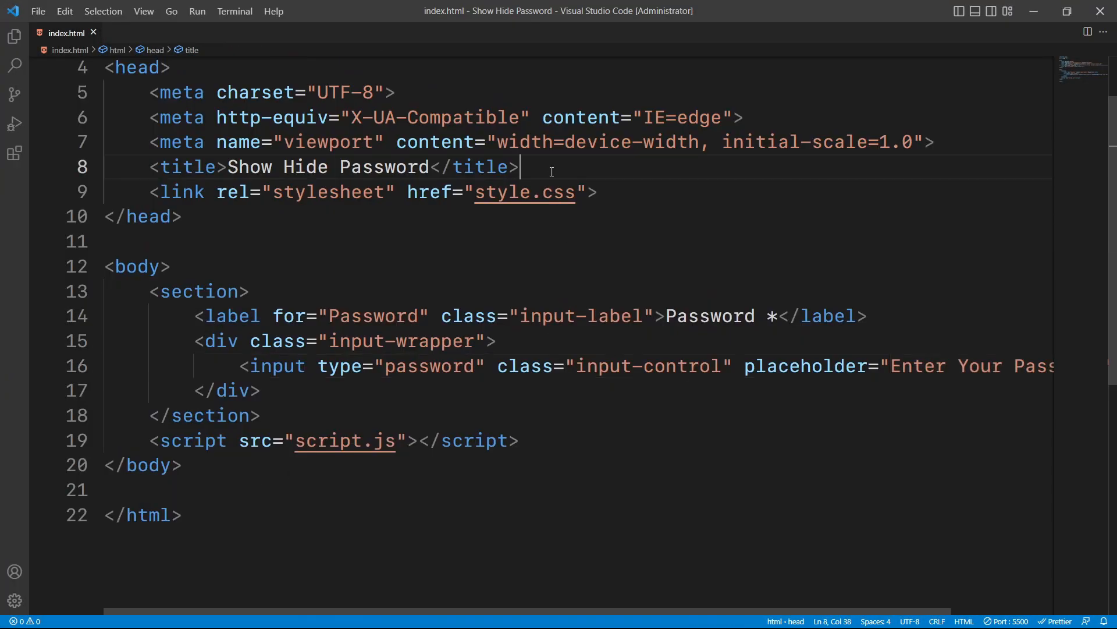
# Link the Boxicons 2.1.4 stylesheet from unpkg in the page head
pyautogui.write("<link href='https://unpkg.com/boxicons@2.1.4/css/boxicons.min.css' rel='stylesheet'>")
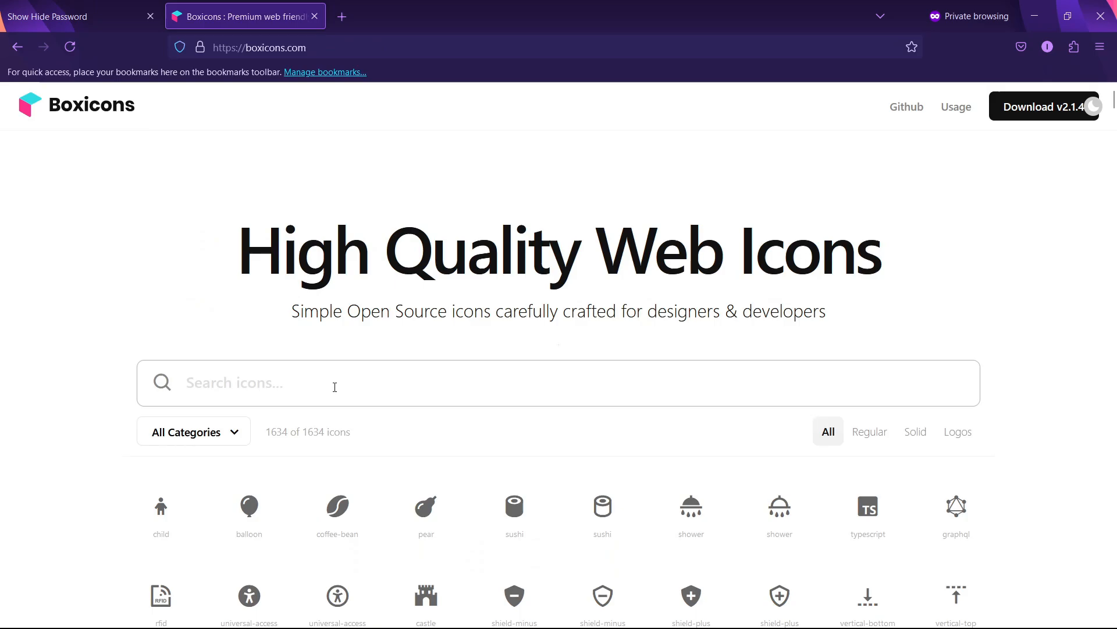
# Search Boxicons for hide and show the crossed-out eye icon's details
pyautogui.click(161, 509)
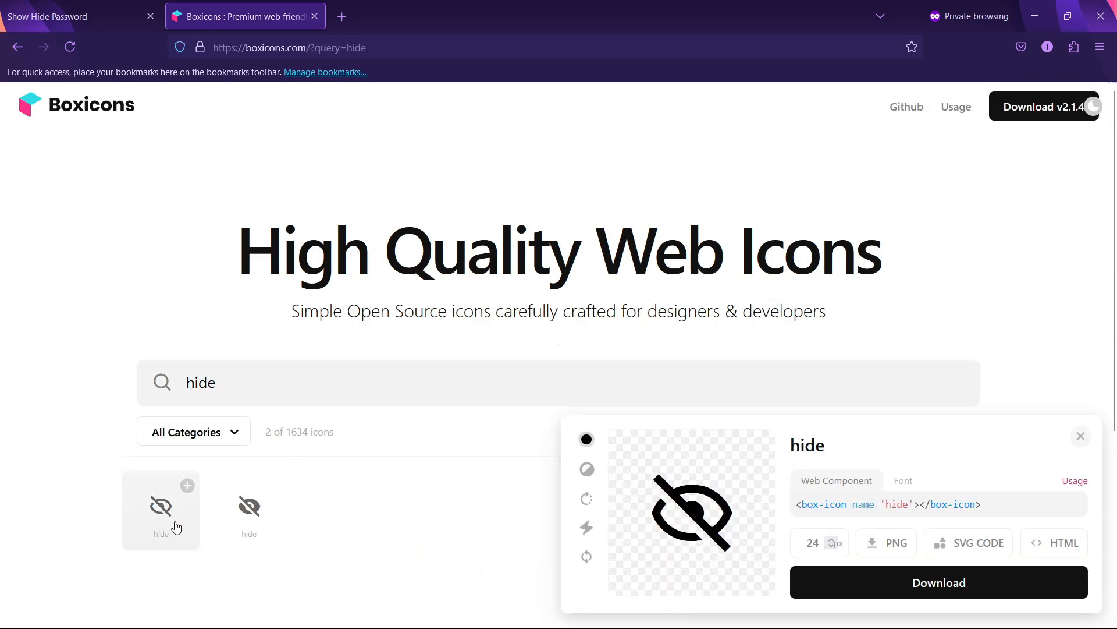
pyautogui.click(900, 480)
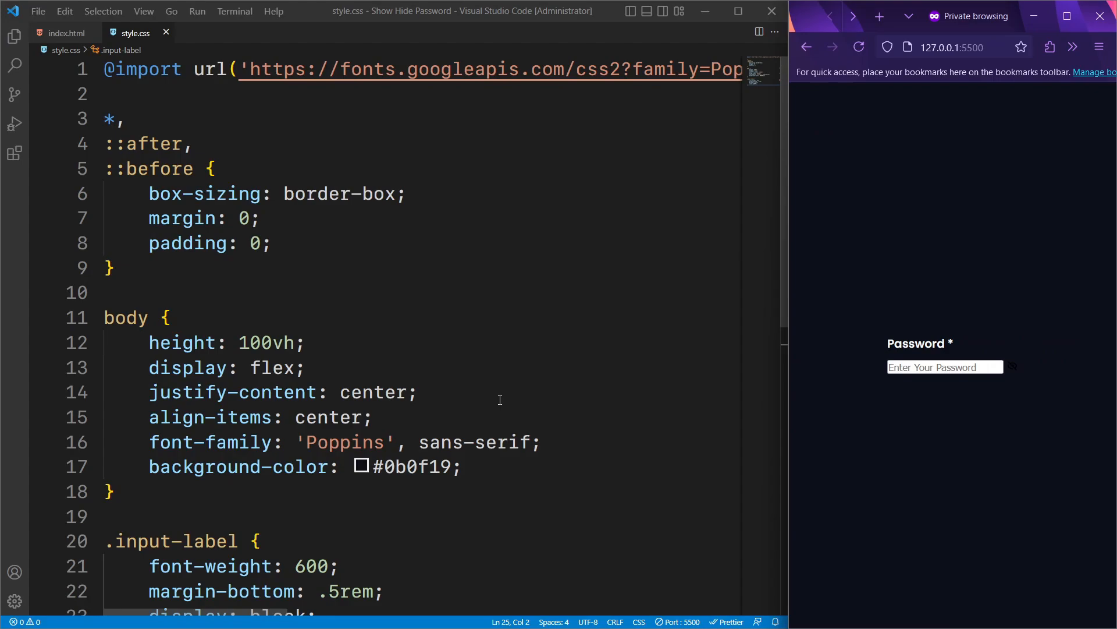
# Start an .input-wrapper rule with display: flex and flex-wrap: wrap
pyautogui.scroll(-3)
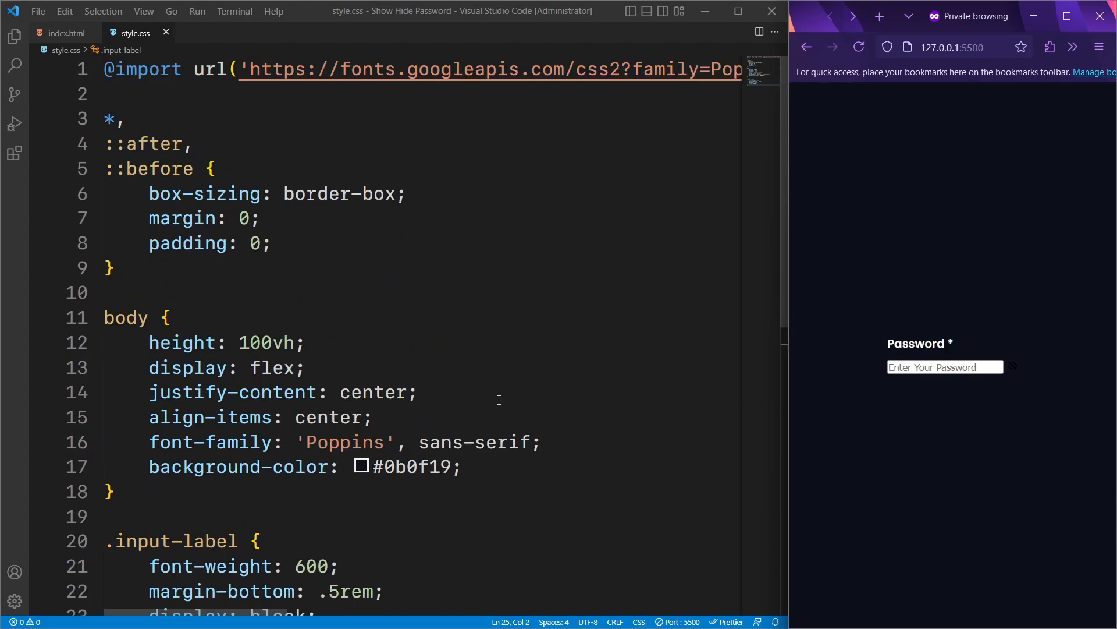
pyautogui.scroll(-3)
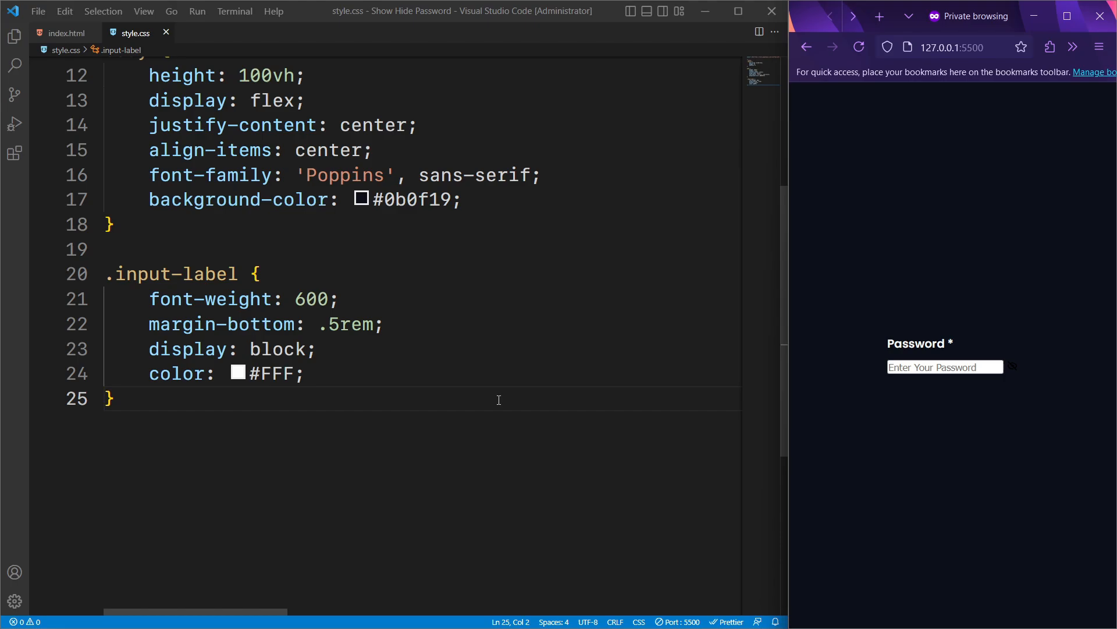
pyautogui.scroll(-3)
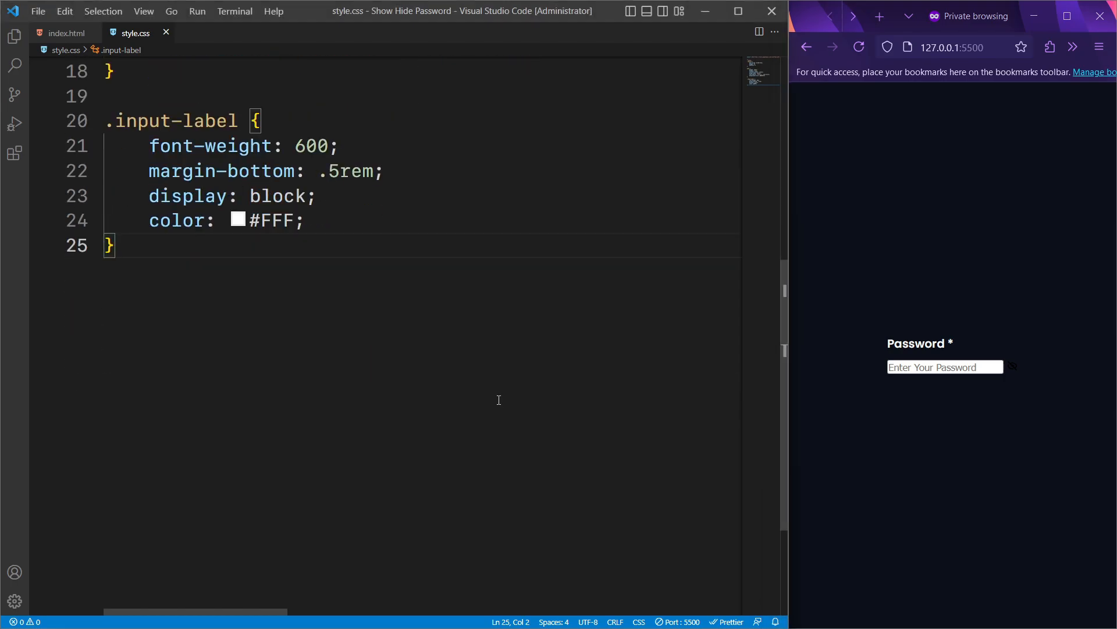
pyautogui.write('.inpu')
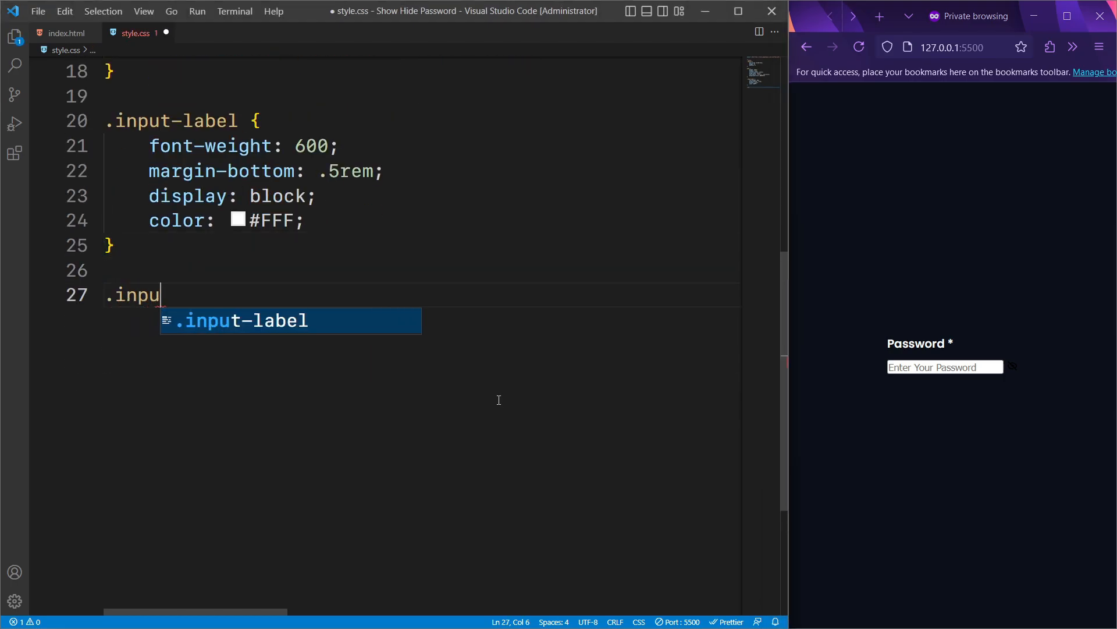
pyautogui.write('t-wrapp')
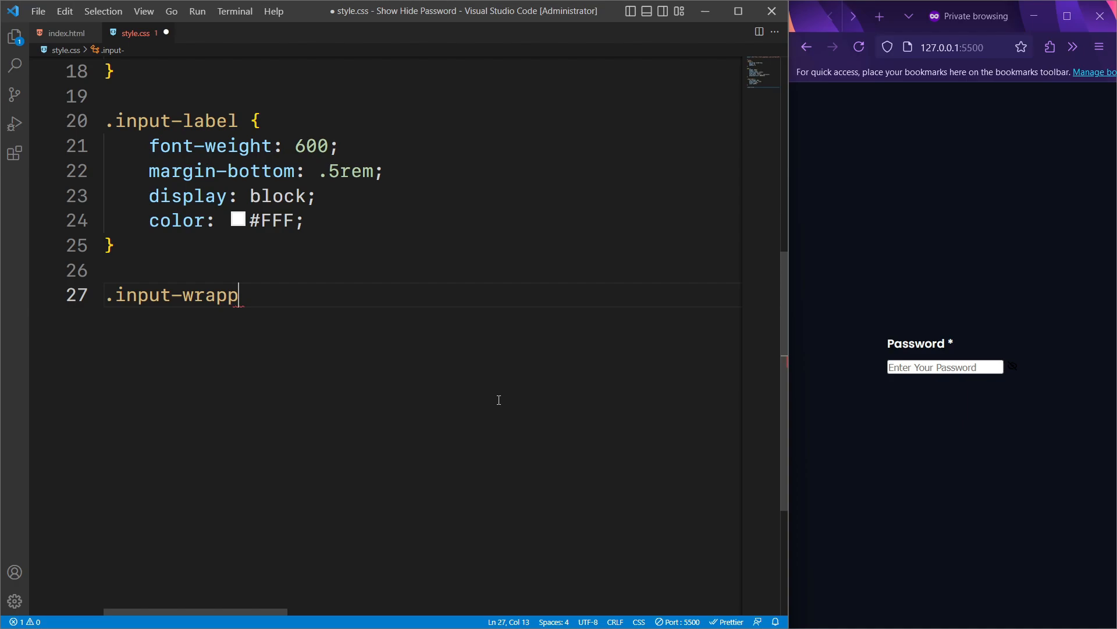
pyautogui.write('er{')
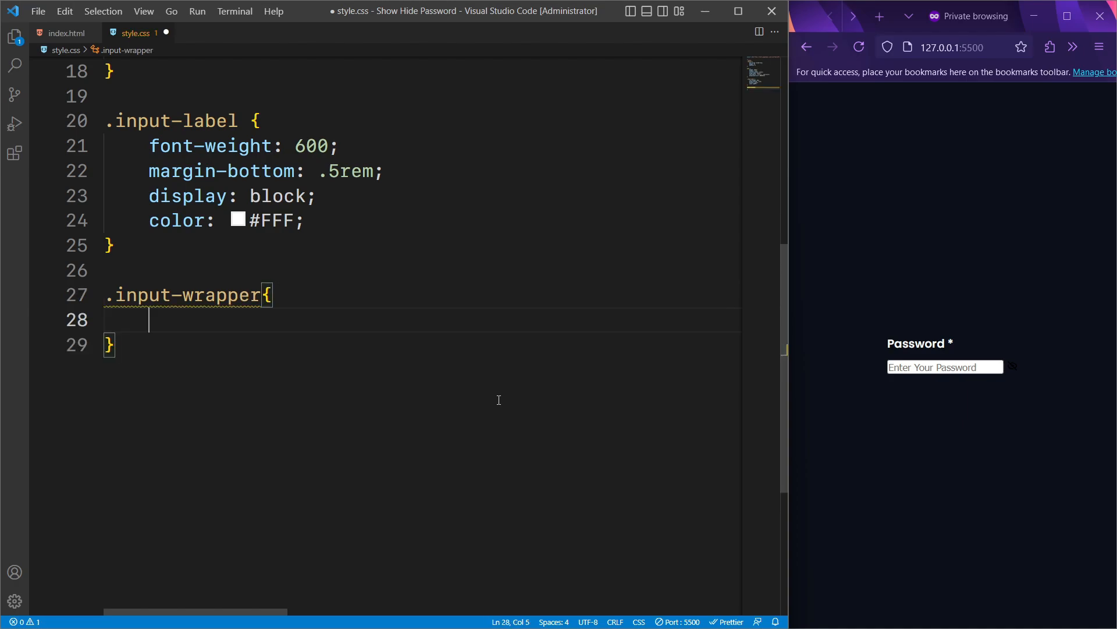
pyautogui.write('display: flex;')
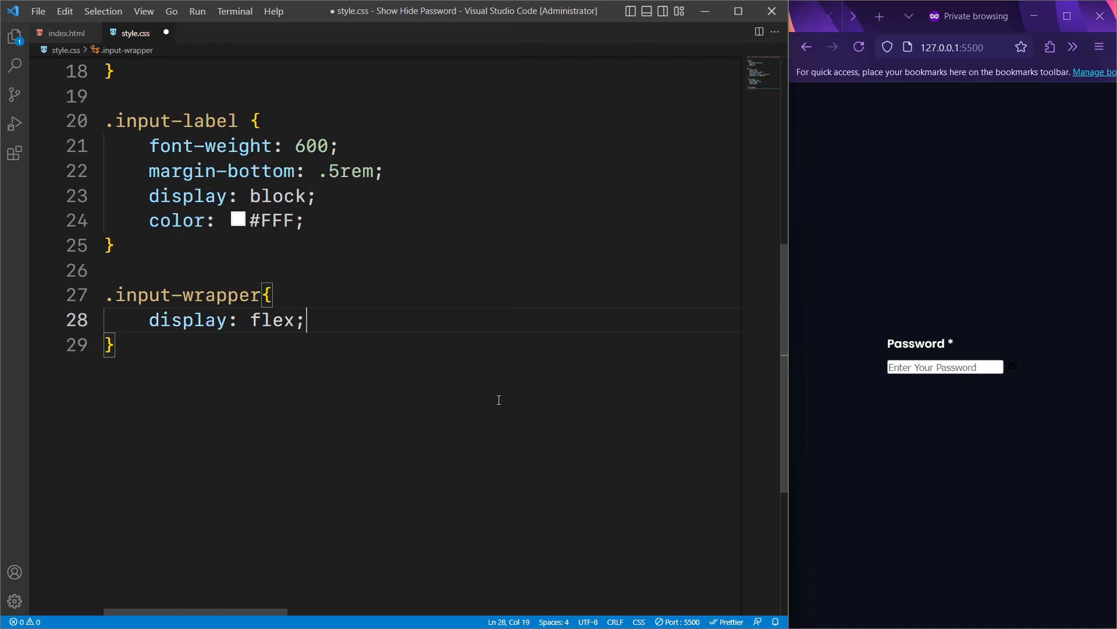
pyautogui.write('flex-wrap: wrap;')
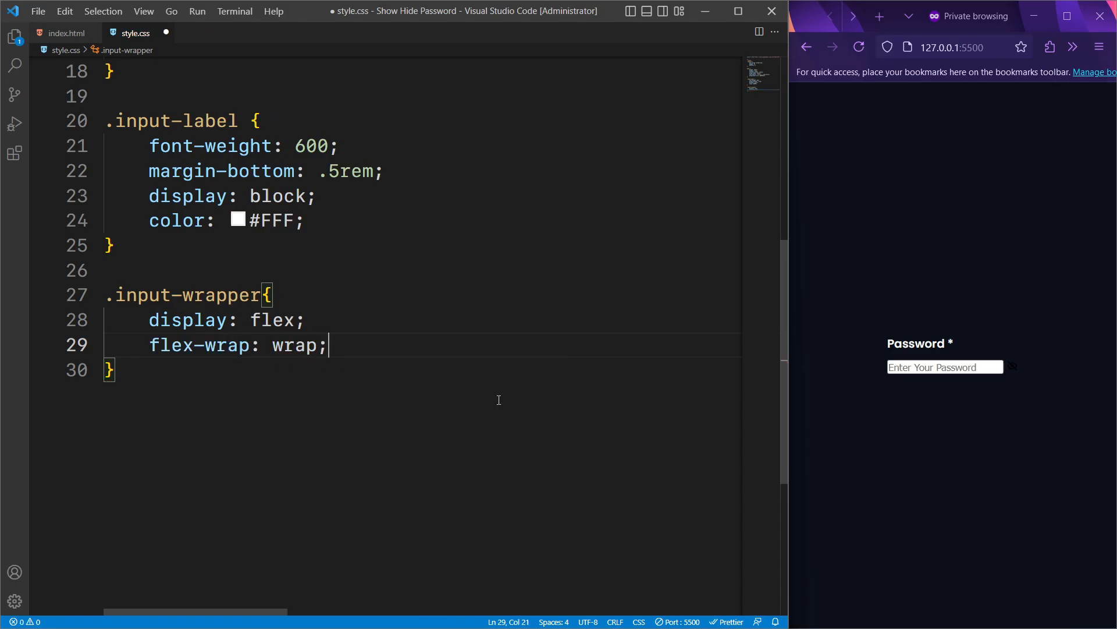
# Give .input-wrapper a 1px solid white border and margin-bottom 1.5rem
pyautogui.write('border')
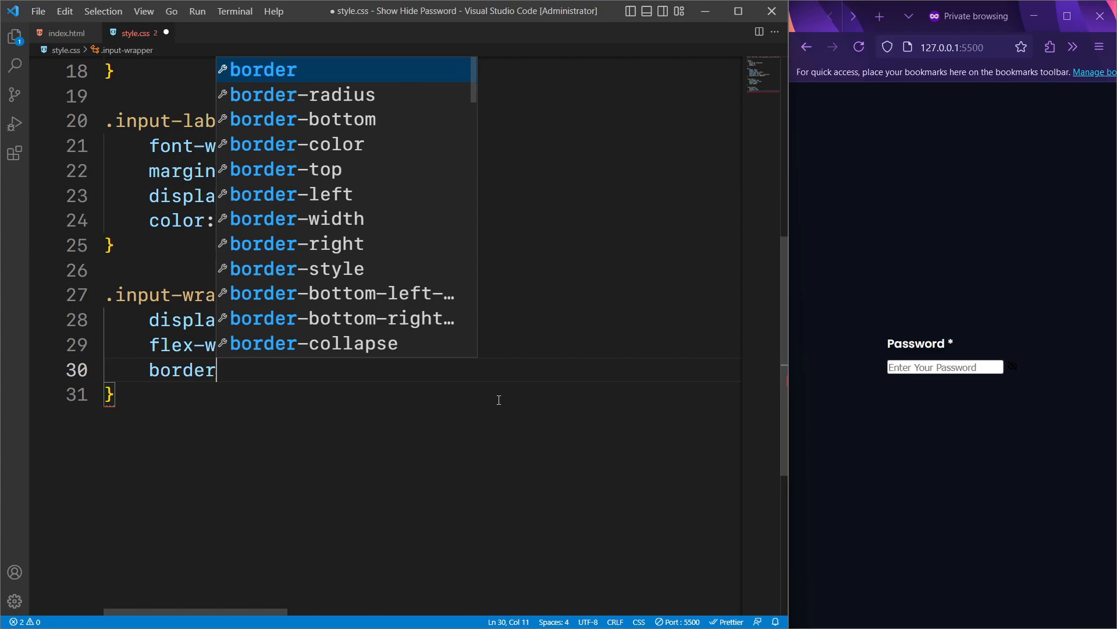
pyautogui.write(': 1px solid ;')
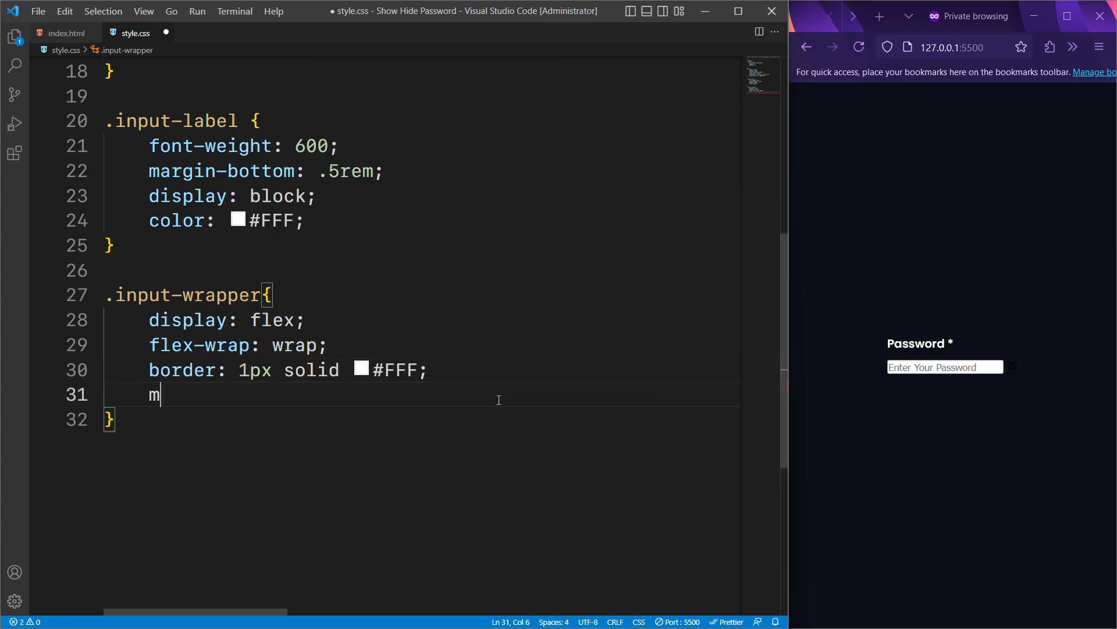
pyautogui.write('argin-bottom: ;')
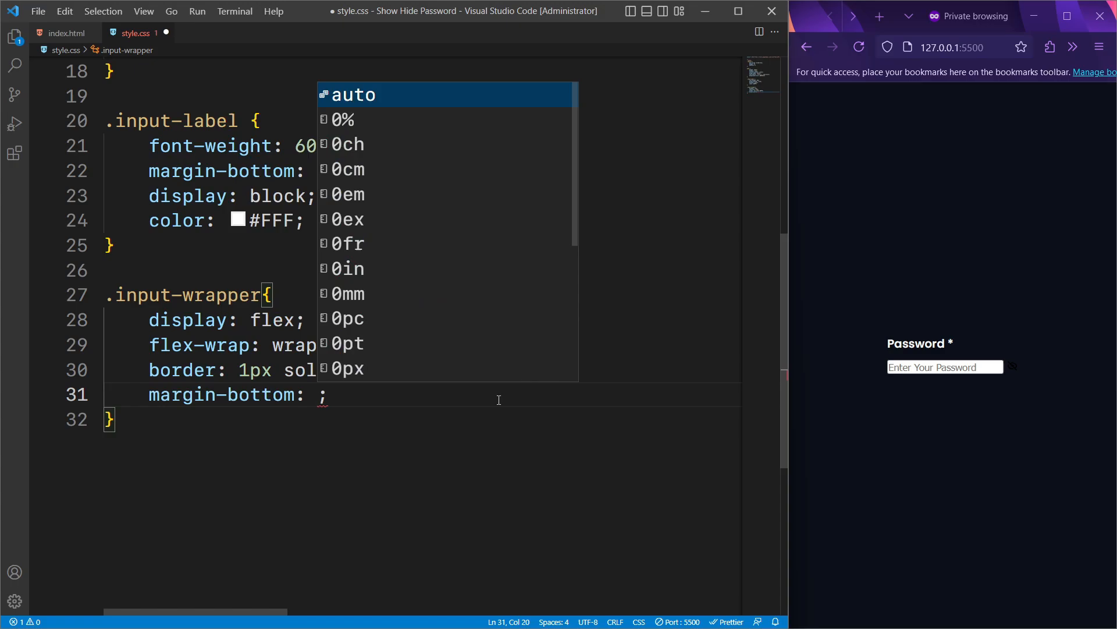
pyautogui.write('1.5rem')
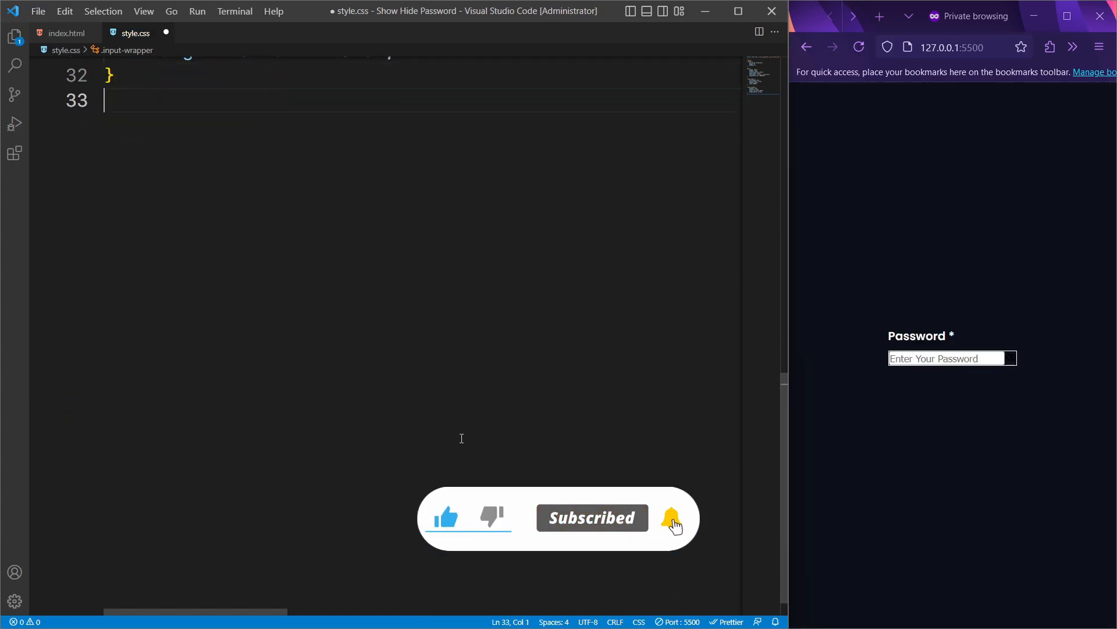
# Give .input-control white text and an rgba(245,245,245) translucent background
pyautogui.write('.input-control{')
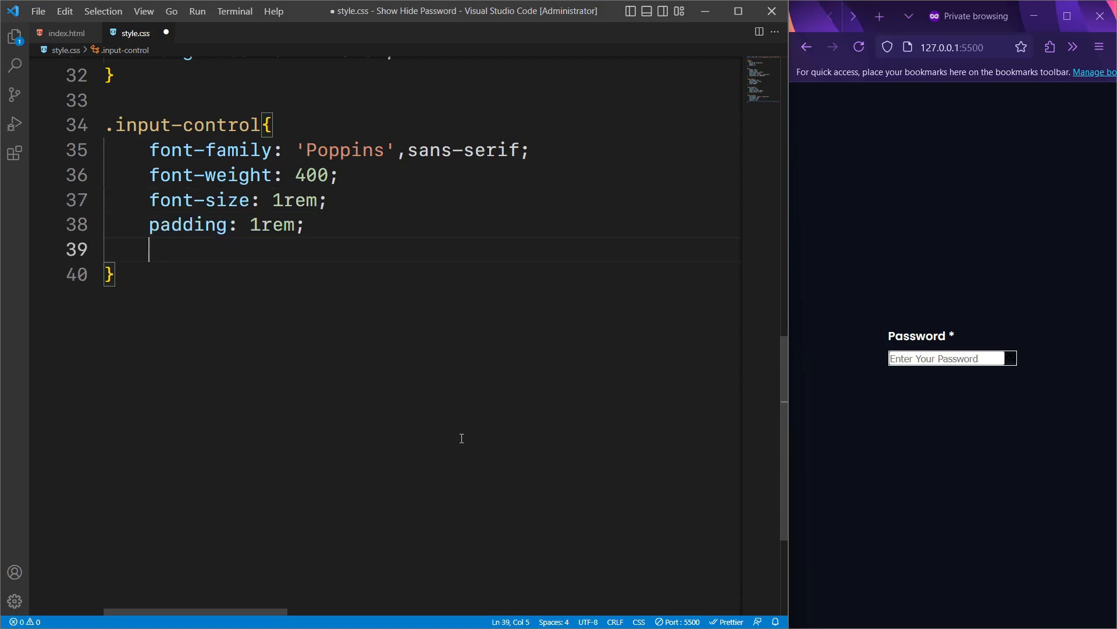
pyautogui.write('color: #FFF;')
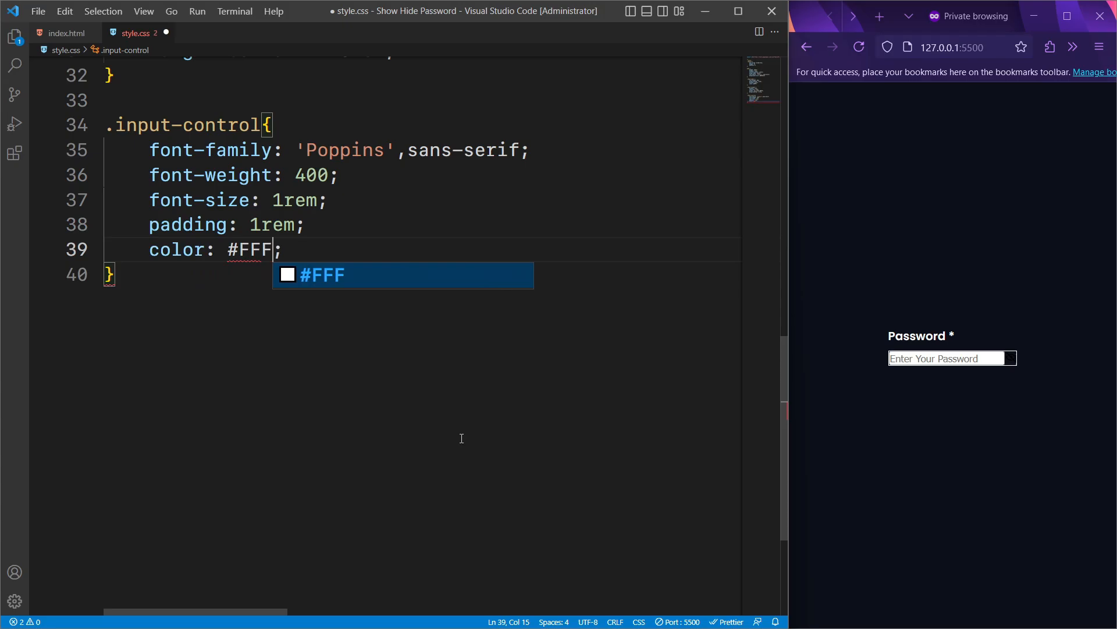
pyautogui.write('background-co')
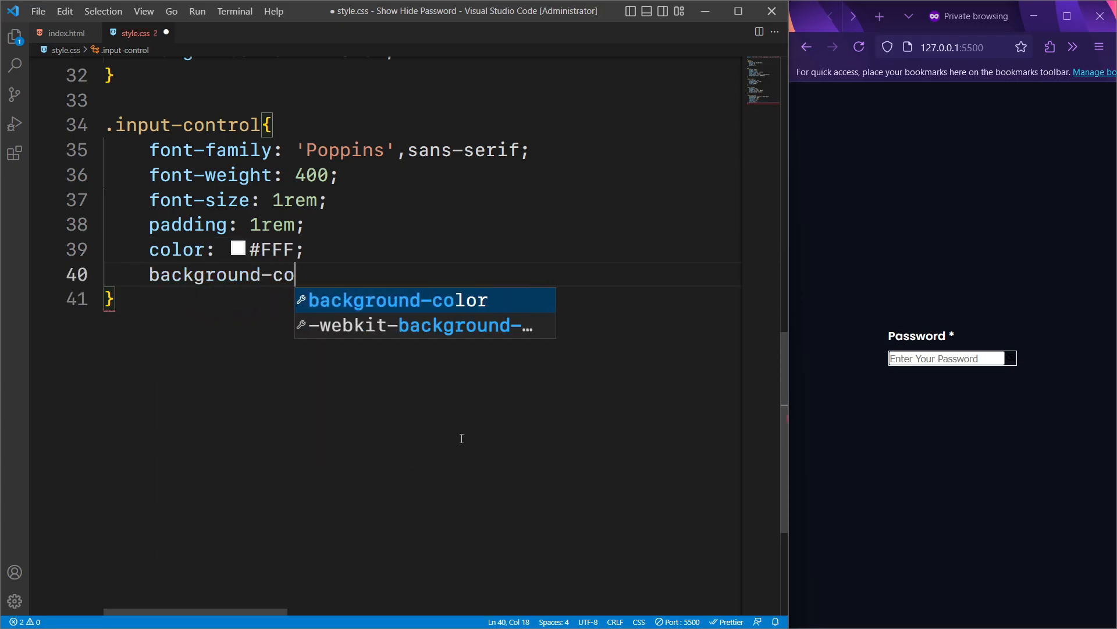
pyautogui.write('lor: rgba(245);')
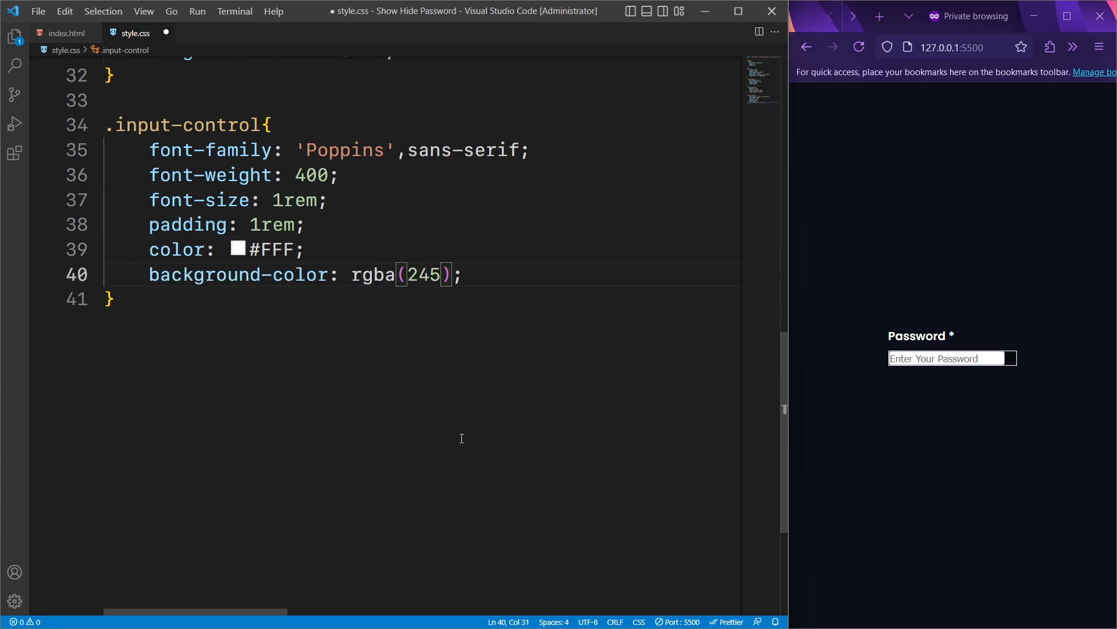
pyautogui.write(',245,245,')
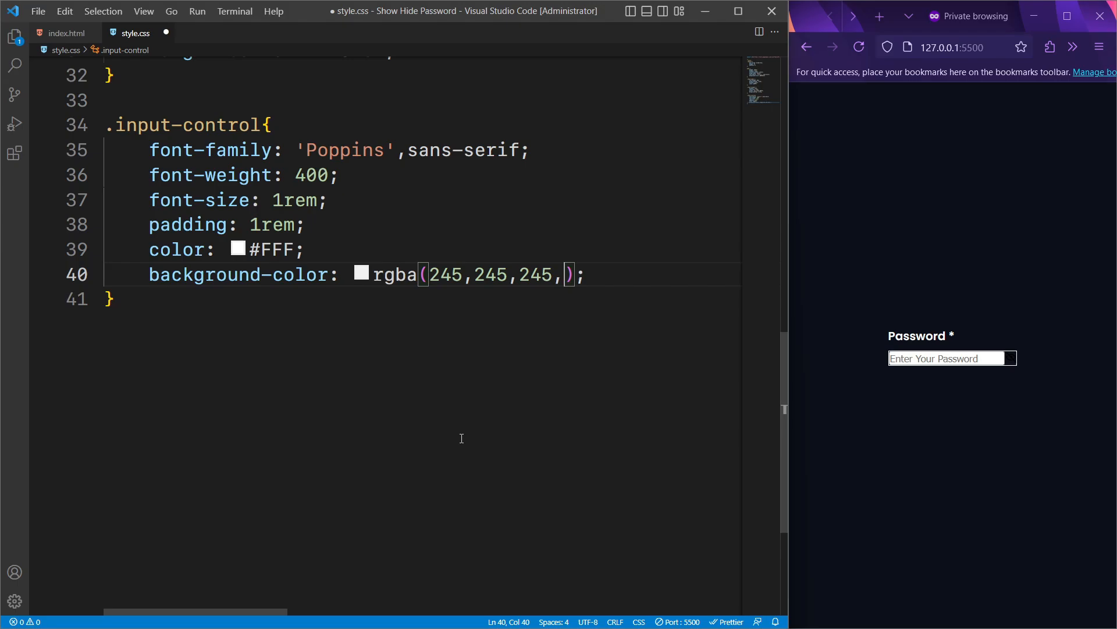
pyautogui.write('0.031')
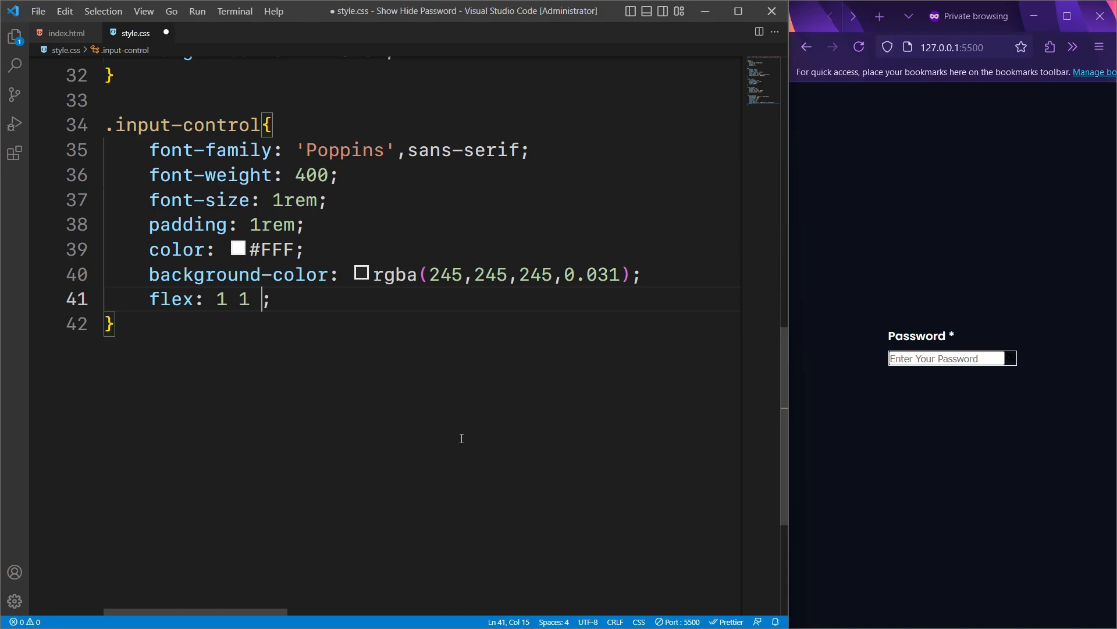
# Add flex: 1 1 auto, width 1%, no border and a 3px solid #f9f6f660 right border
pyautogui.write('auto')
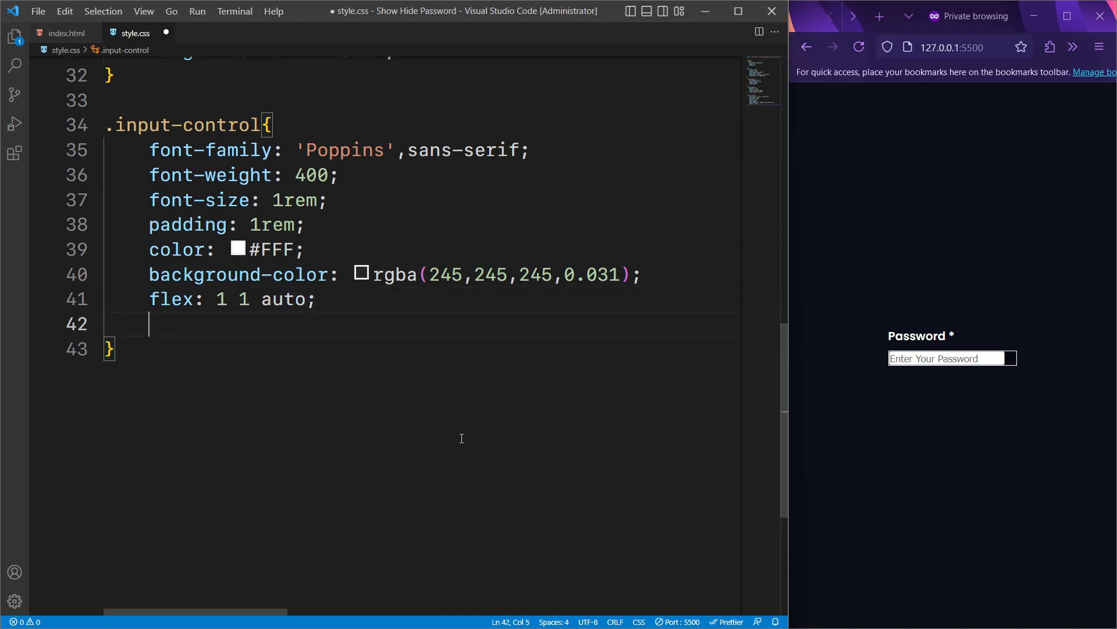
pyautogui.write('width: 1;')
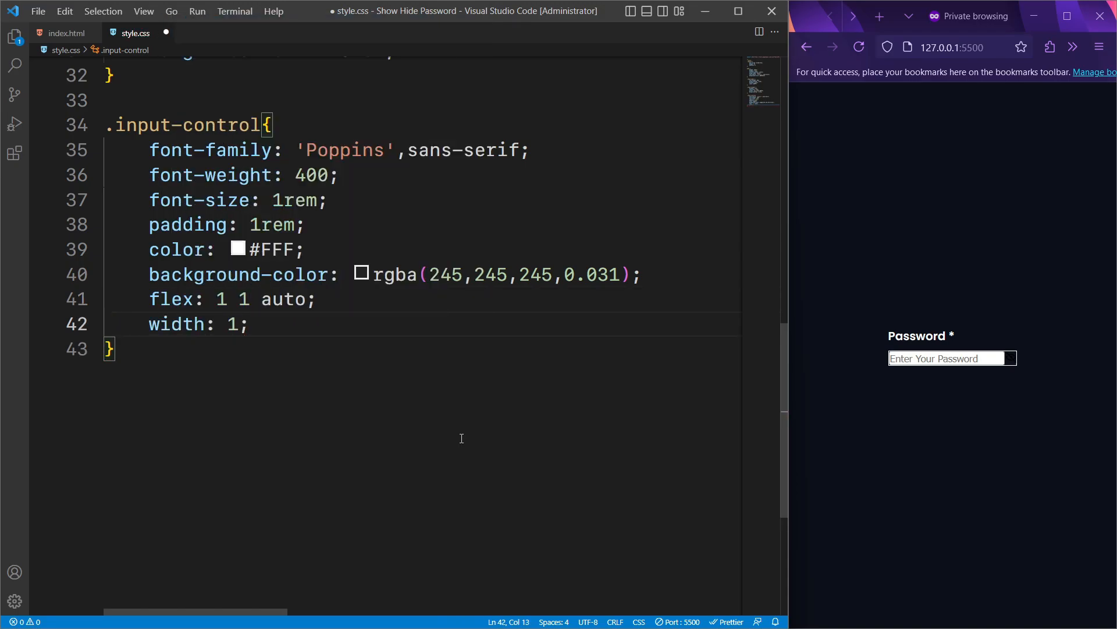
pyautogui.write('%')
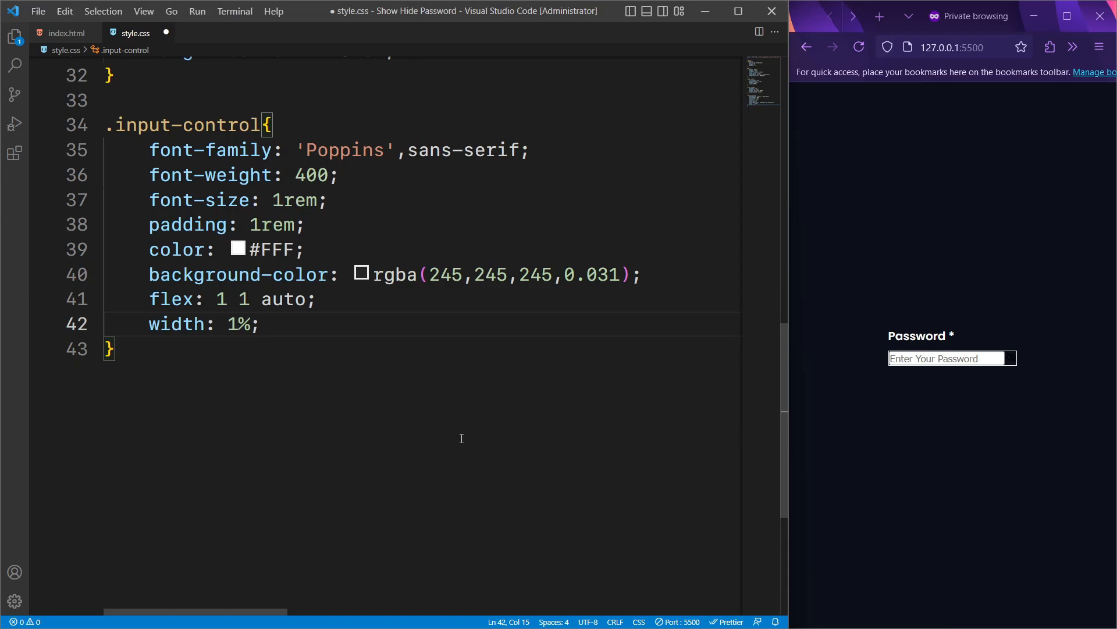
pyautogui.write('border: none;')
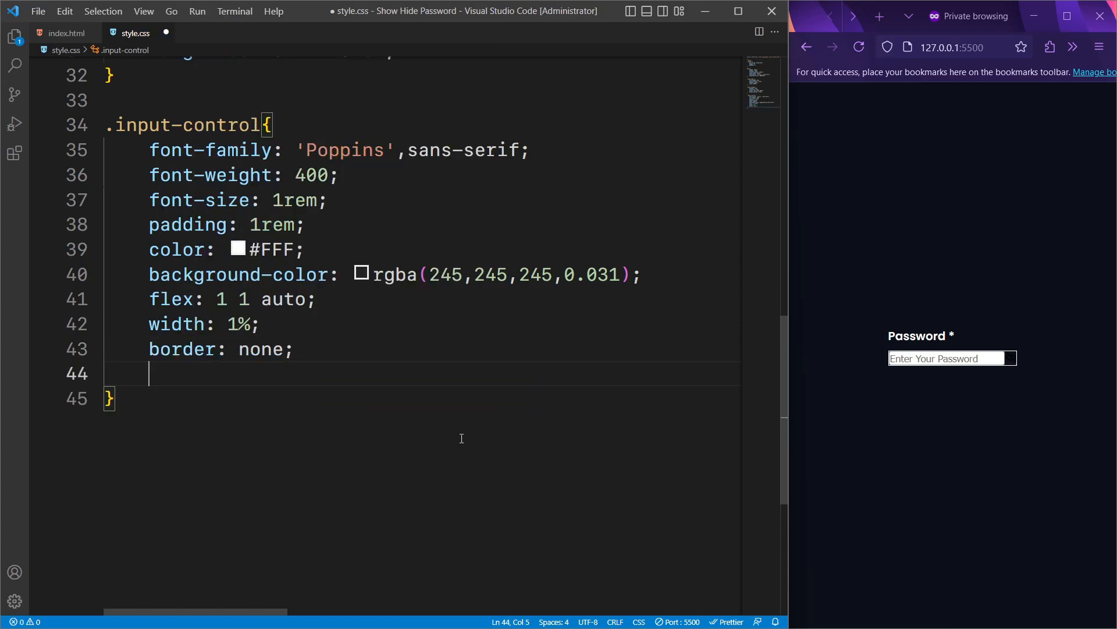
pyautogui.write('border-right: ;')
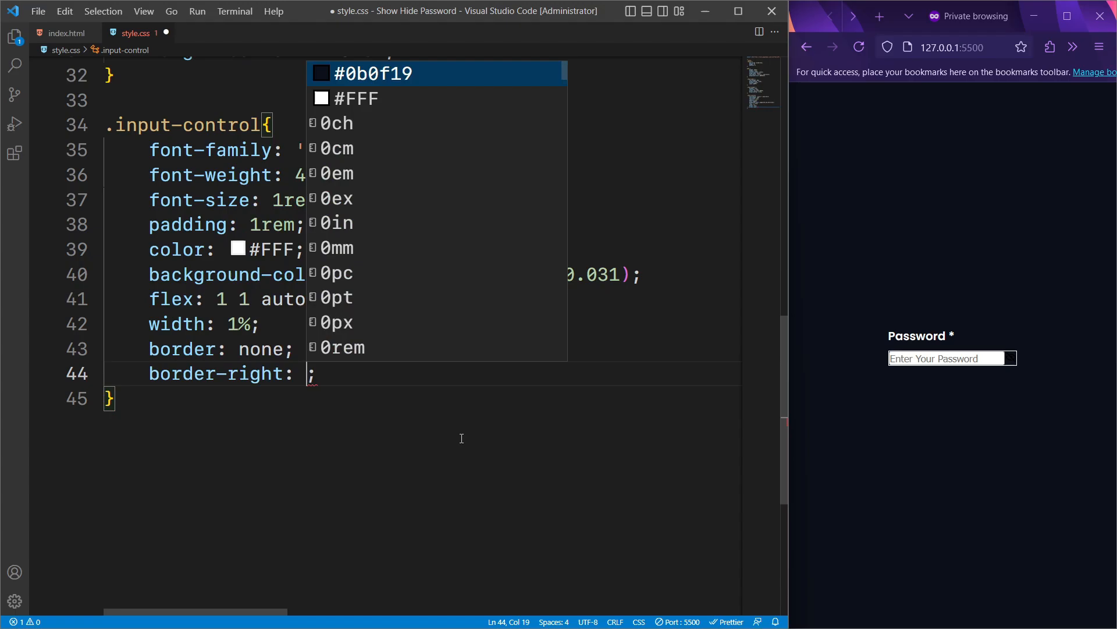
pyautogui.write('3px solid #')
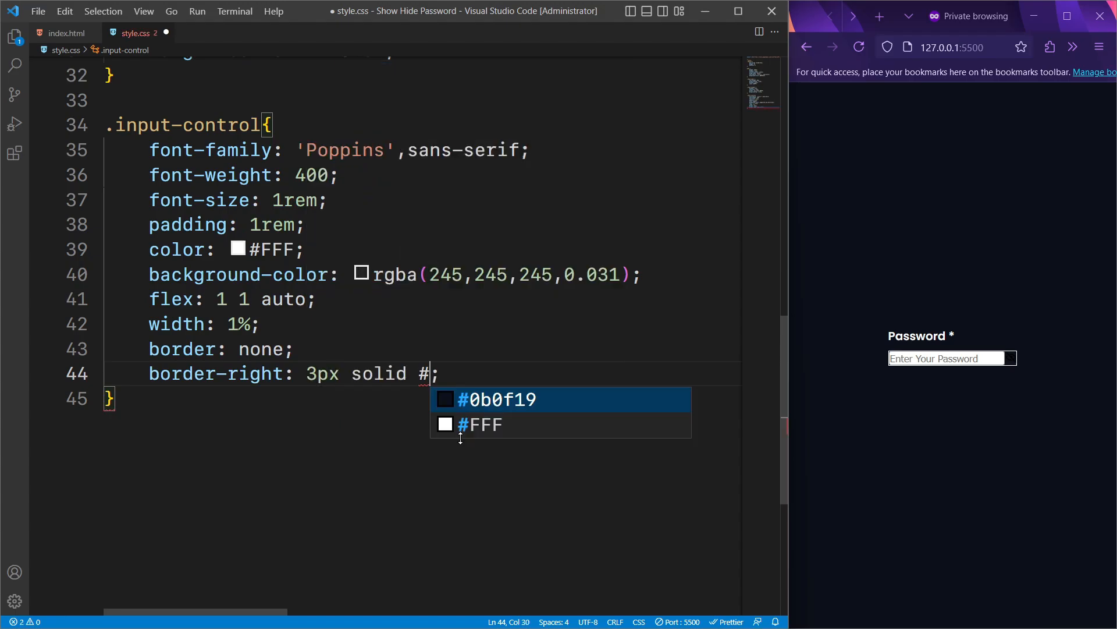
pyautogui.write('f9f6f660')
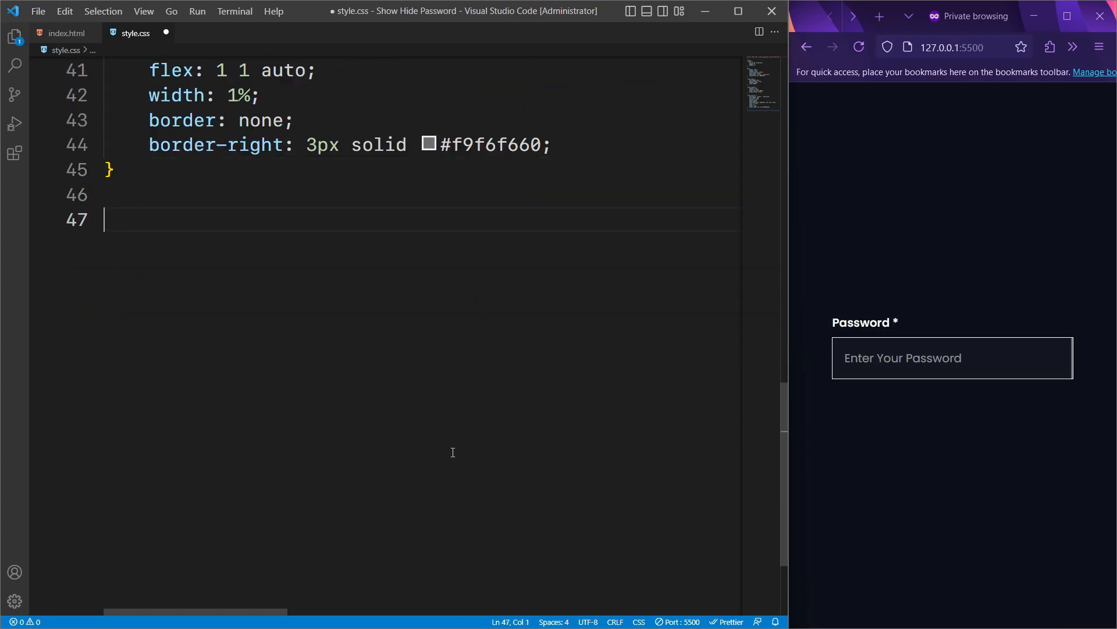
# Add .input-control:focus-visible with outline: none, save, and return to index.html
pyautogui.write('.input-control:fo')
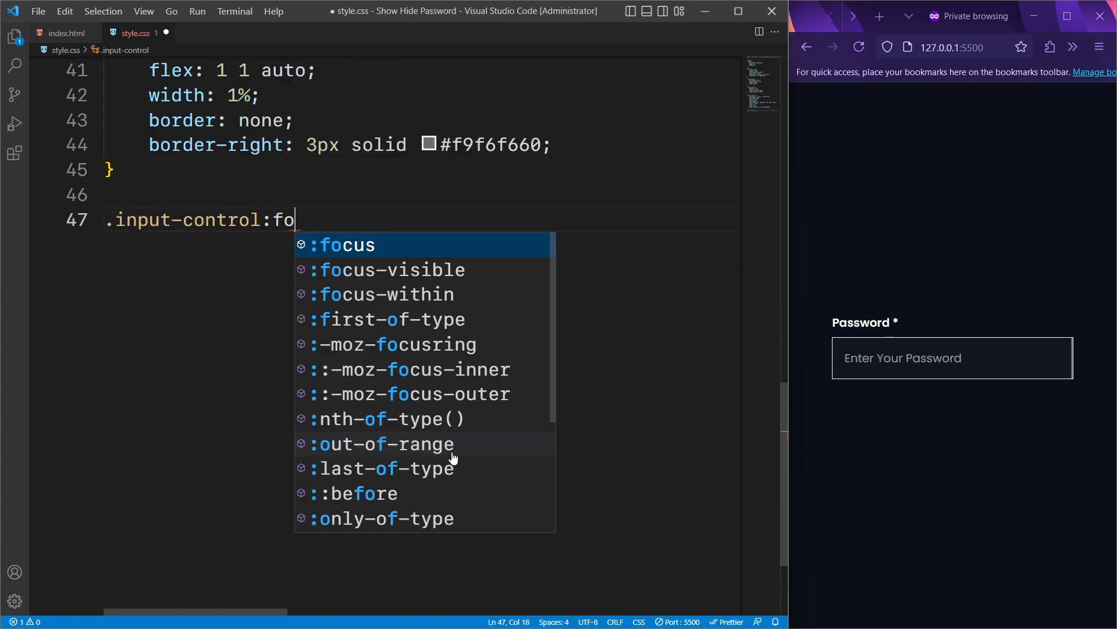
pyautogui.click(391, 270)
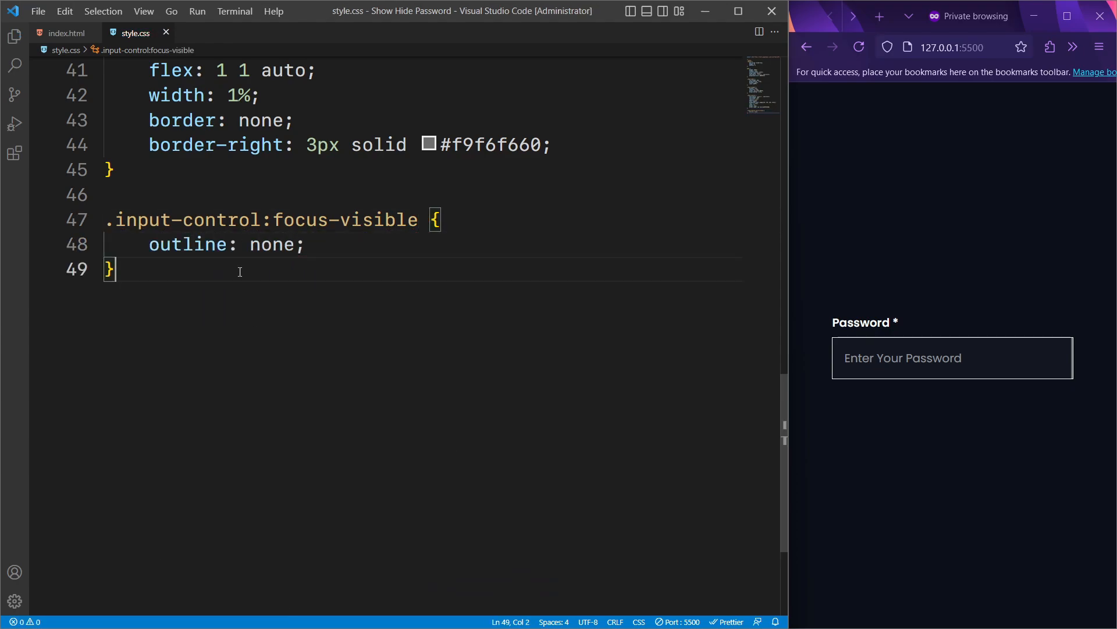
pyautogui.click(67, 33)
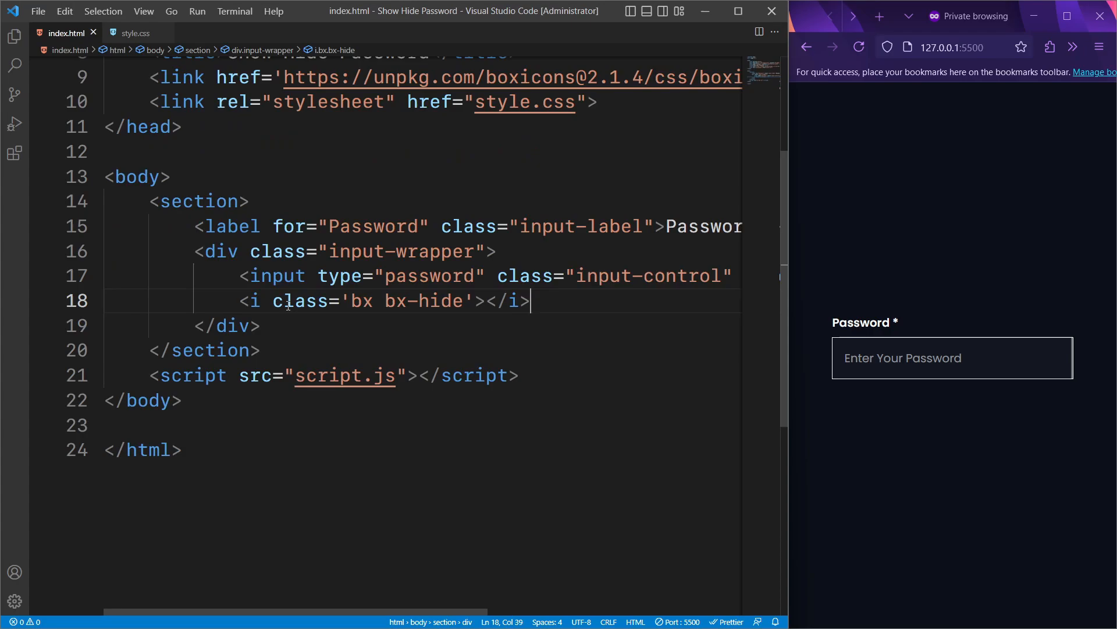
# Give the eye icon id="icon" and start an #icon rule with white color and 1rem padding
pyautogui.write('id="icon')
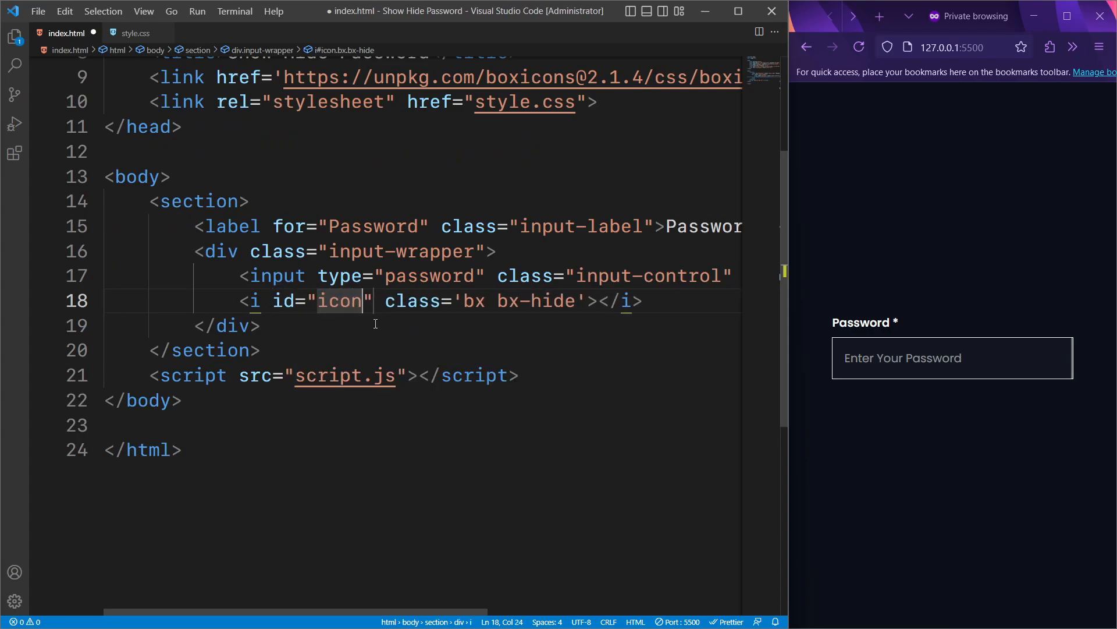
pyautogui.click(133, 32)
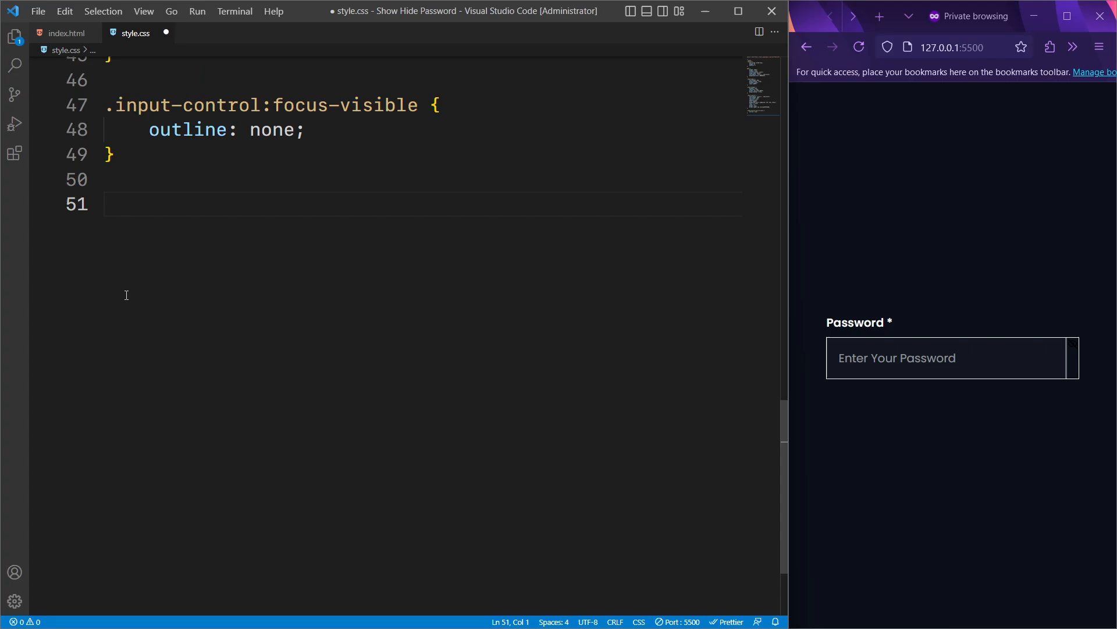
pyautogui.write('#icon{')
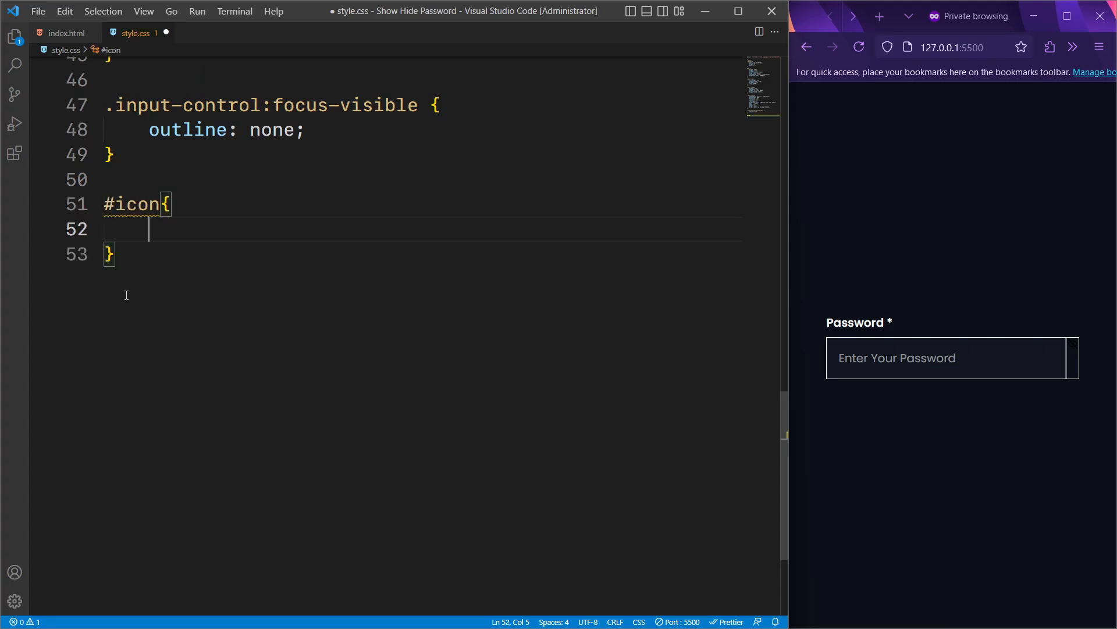
pyautogui.write('color: #FFF;')
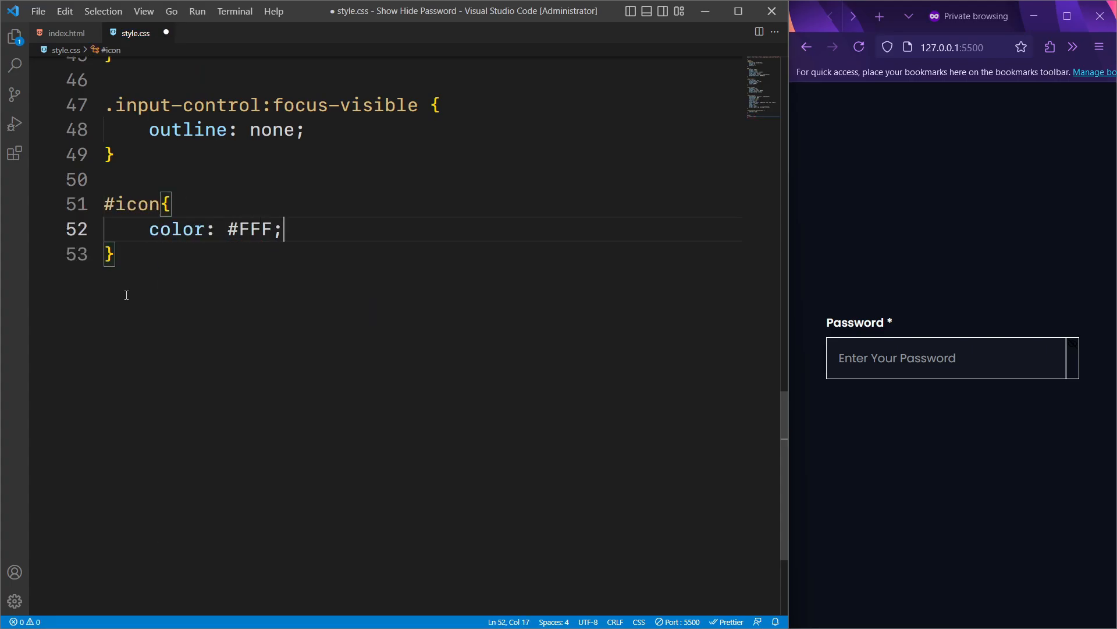
pyautogui.write('pa')
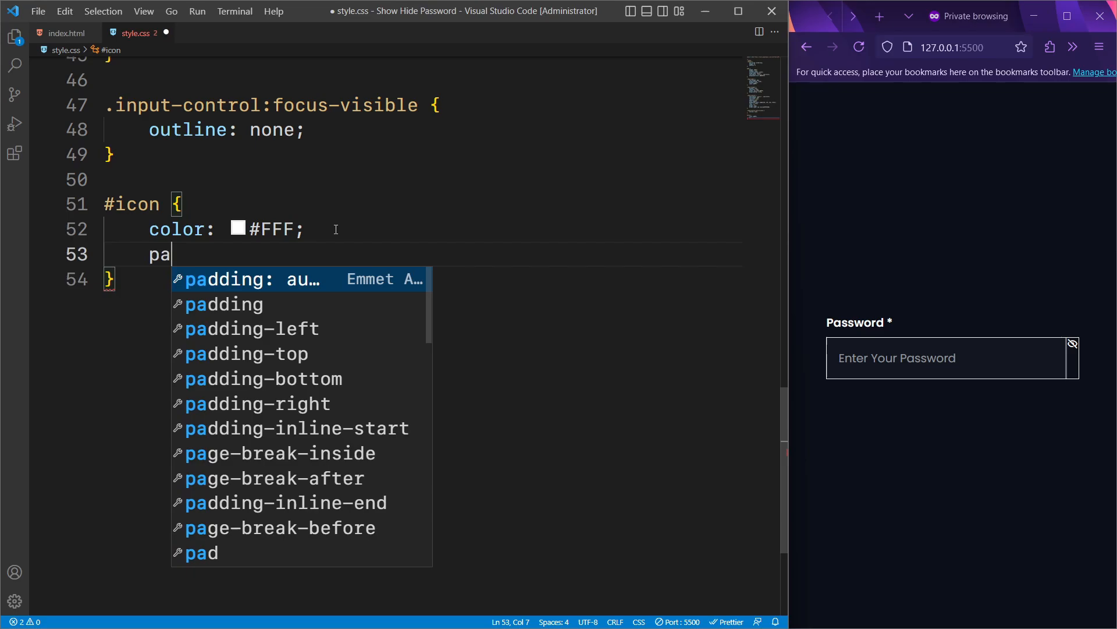
pyautogui.write('dding: 1rem 1.5rem;')
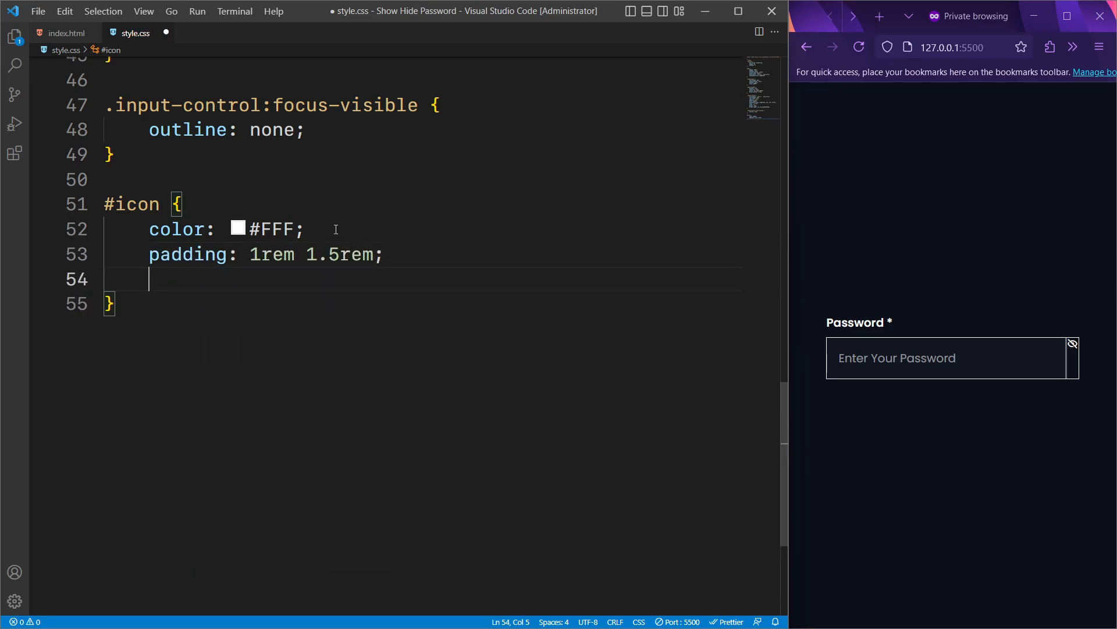
# Give #icon an rgba(250,250,250) translucent background and cursor: pointer
pyautogui.write('background-color: ;')
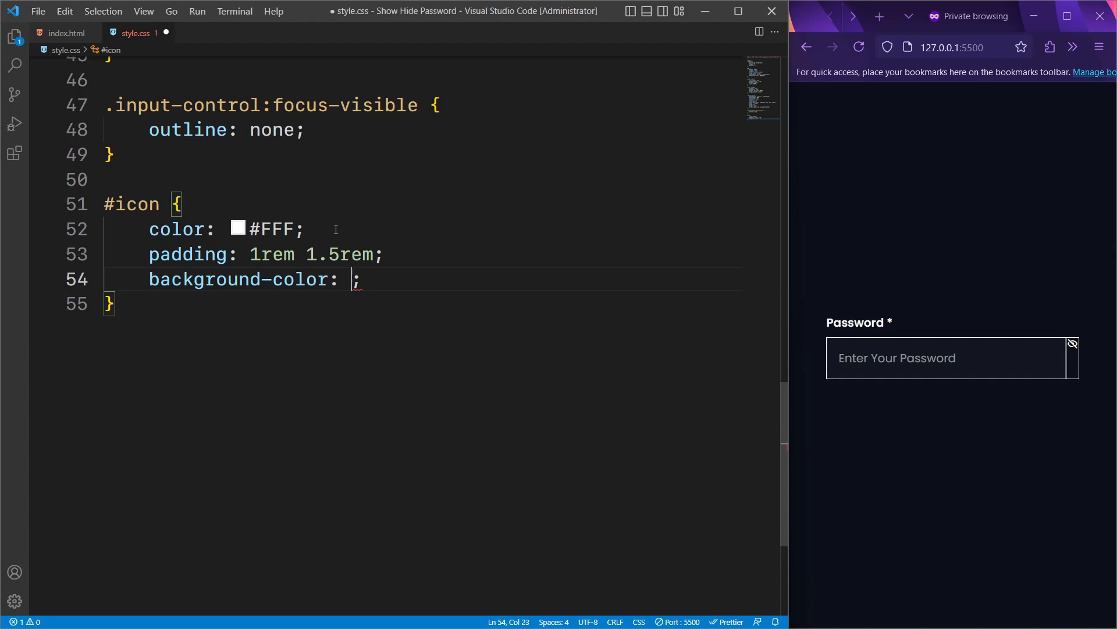
pyautogui.write('rgba(250)')
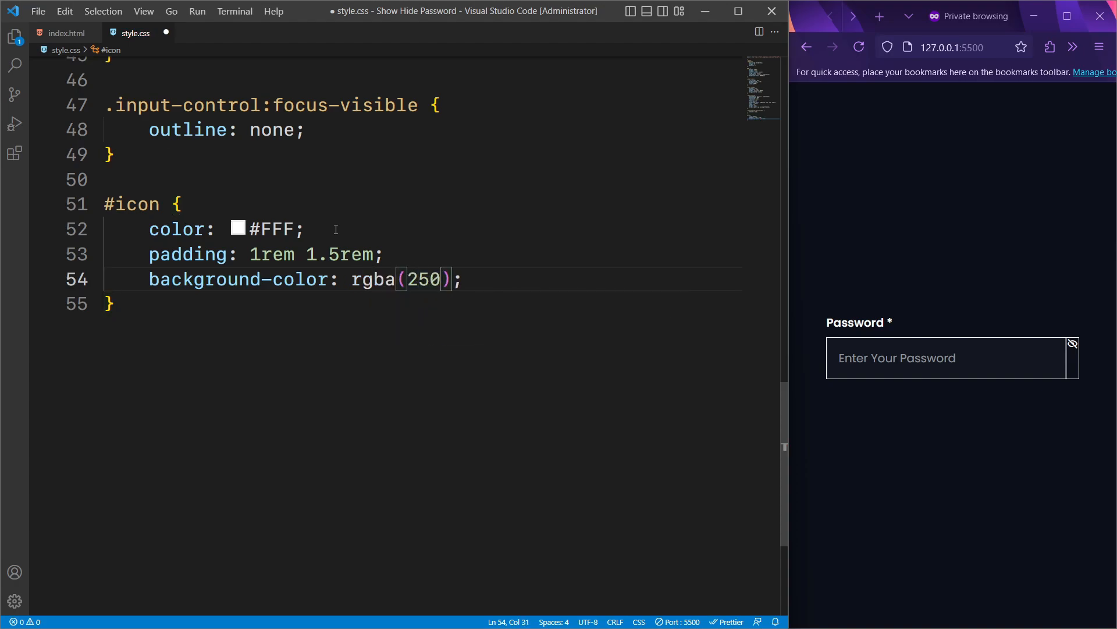
pyautogui.write(',250,250,0.05')
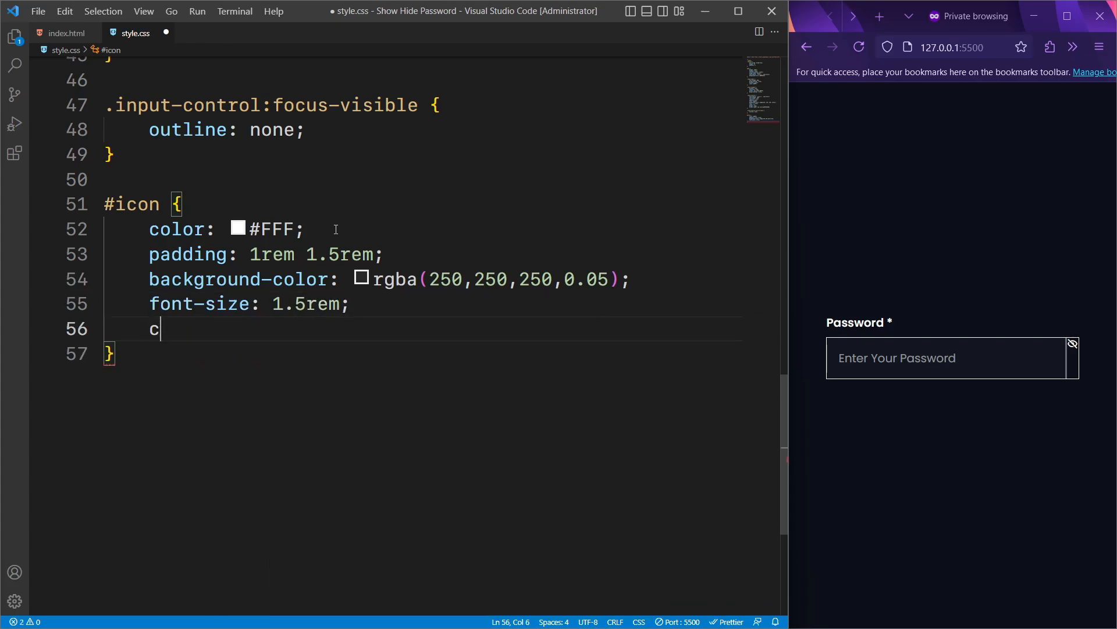
pyautogui.write('ursor: pointer;')
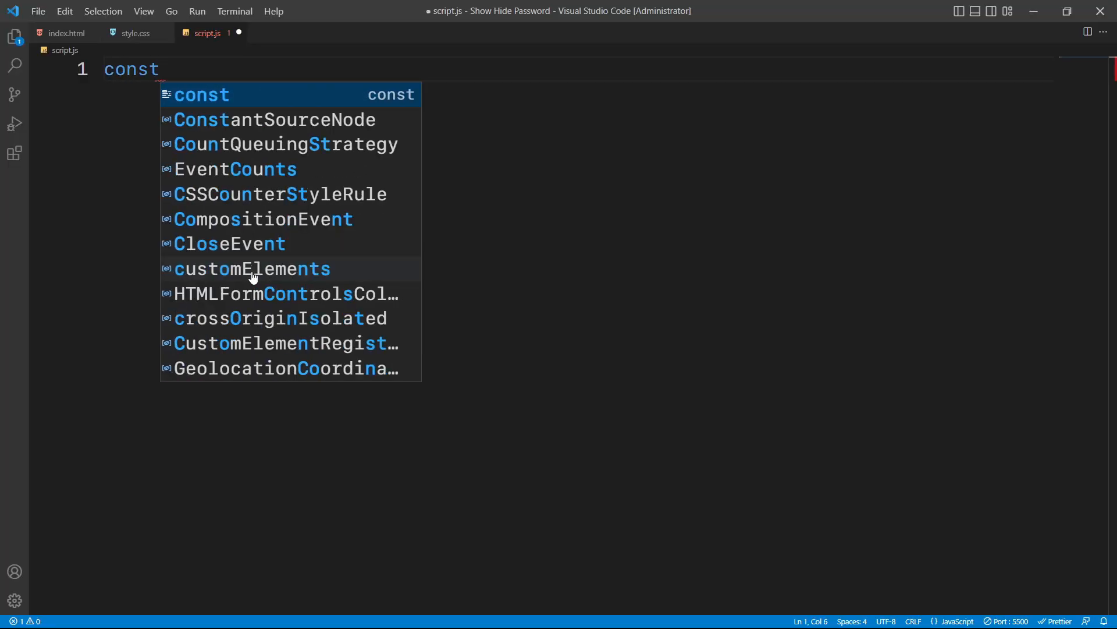
# Declare passwordField selecting .input-control, checking the class name in index.html
pyautogui.write('passwordField = document.querys')
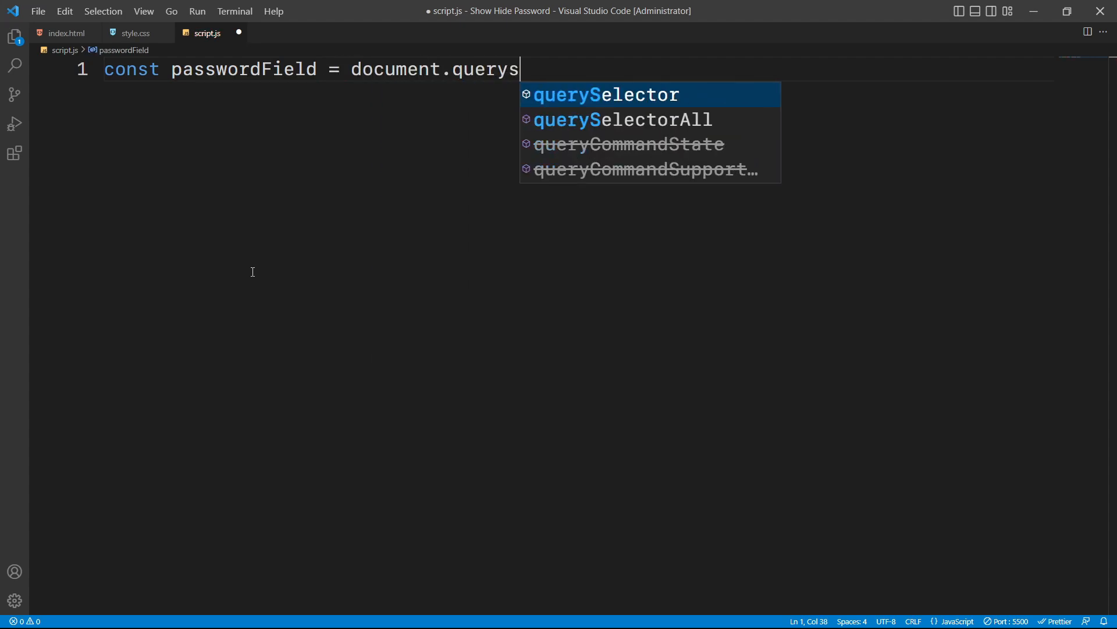
pyautogui.click(65, 33)
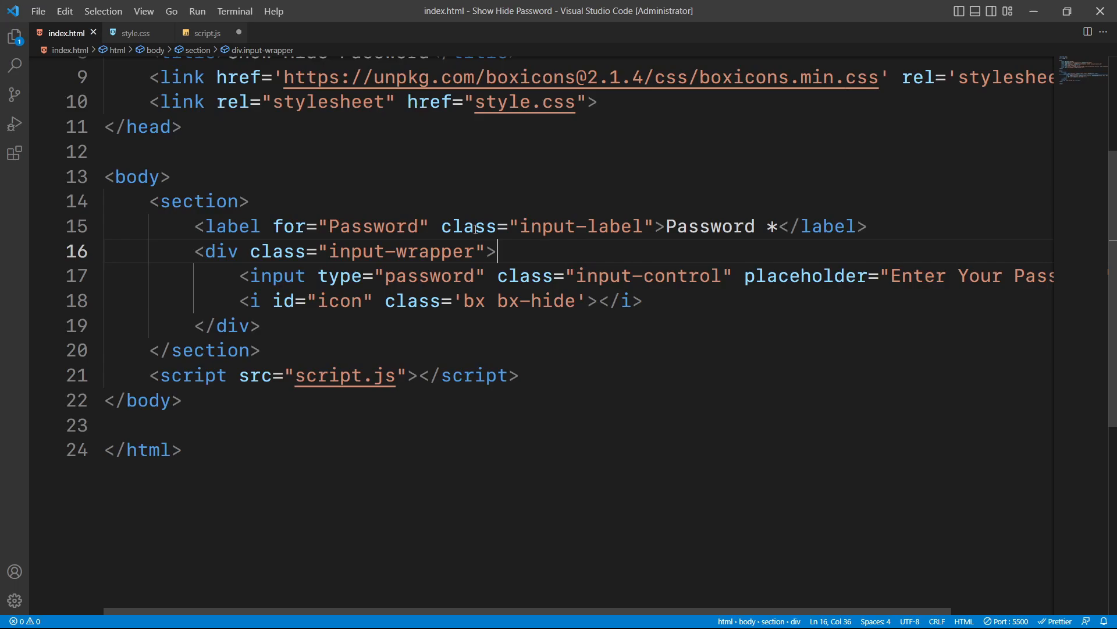
pyautogui.click(207, 33)
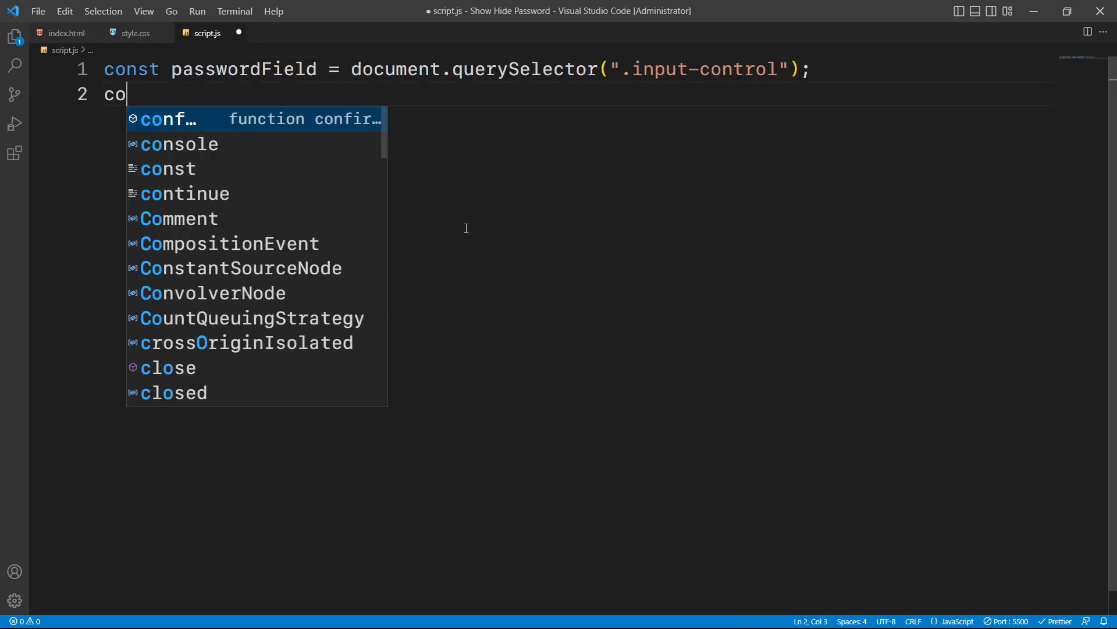
# Declare const eyeIcon = document.querySelector("#icon") after confirming the id in the HTML
pyautogui.write('nst eyeIcon')
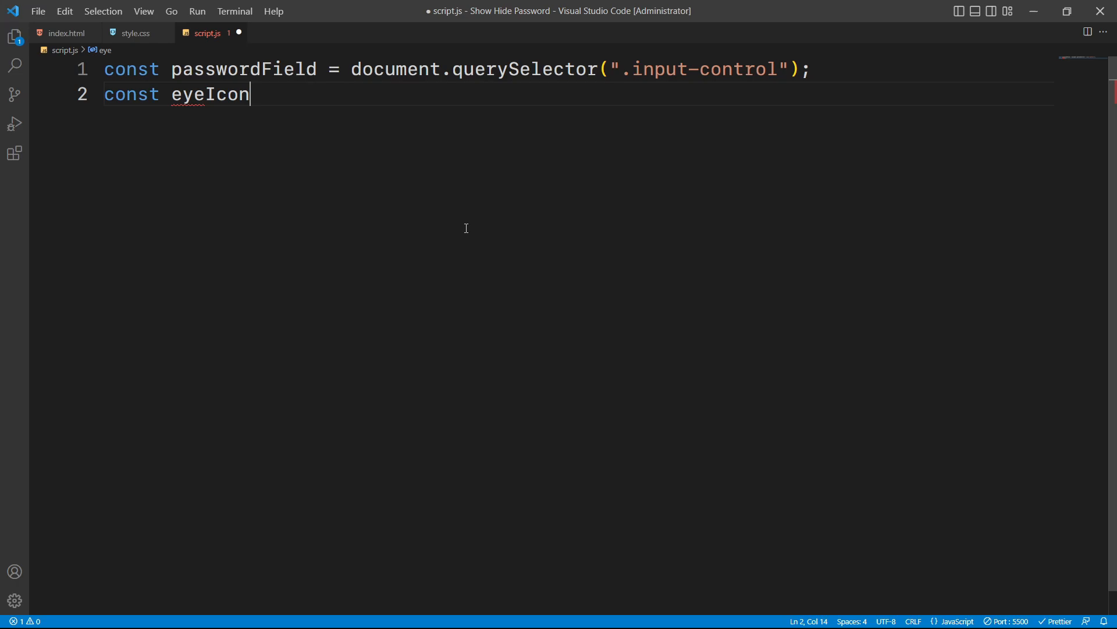
pyautogui.write('= docu')
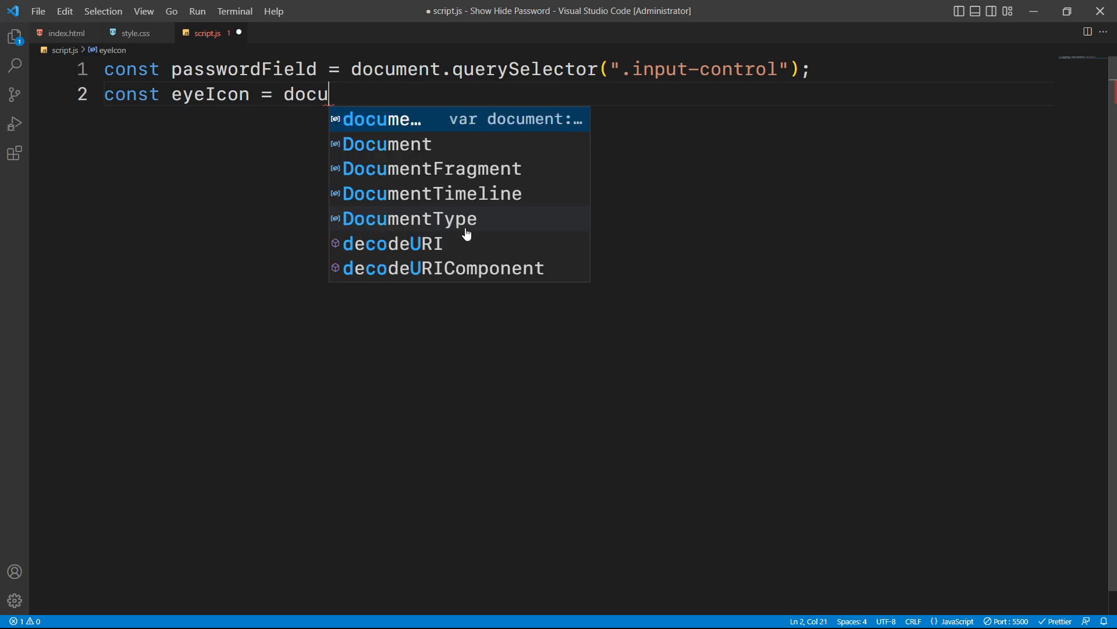
pyautogui.write('ment.quer')
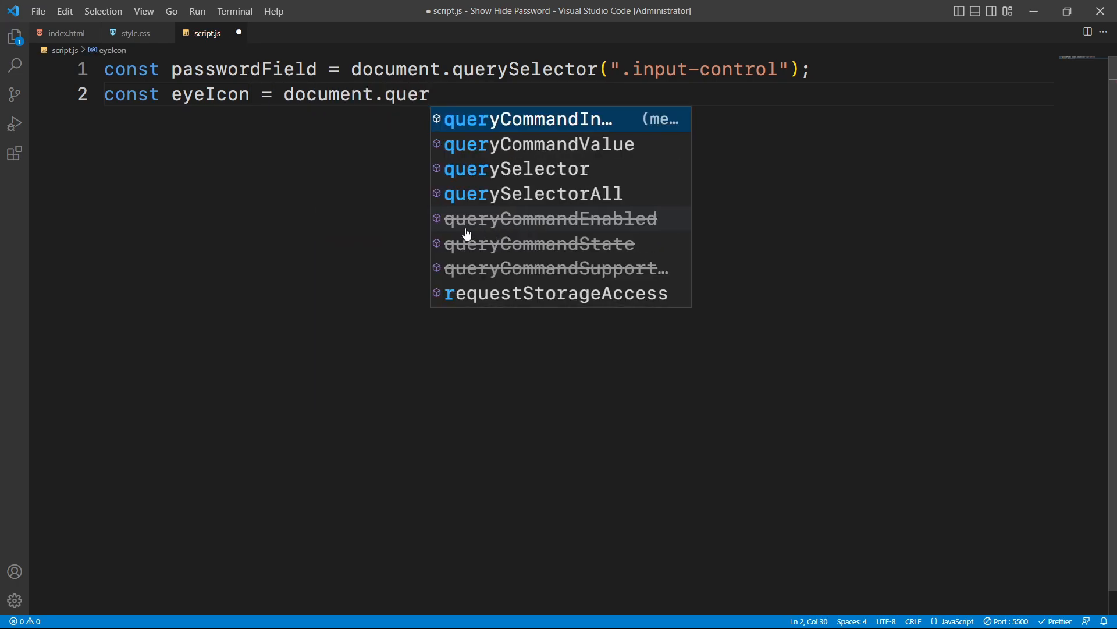
pyautogui.click(70, 32)
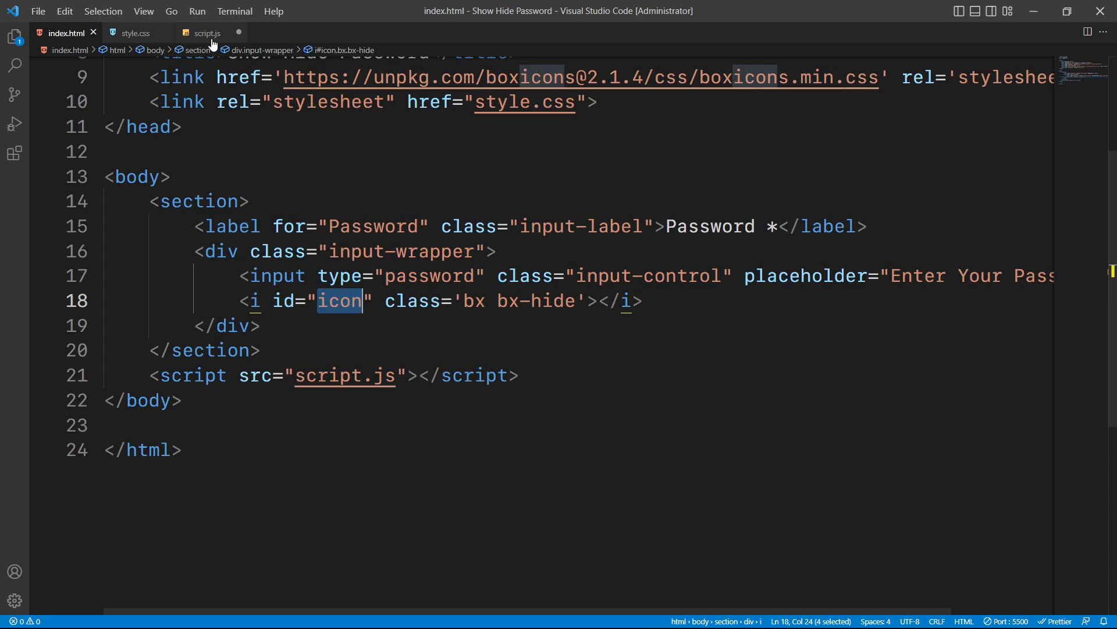
pyautogui.click(207, 32)
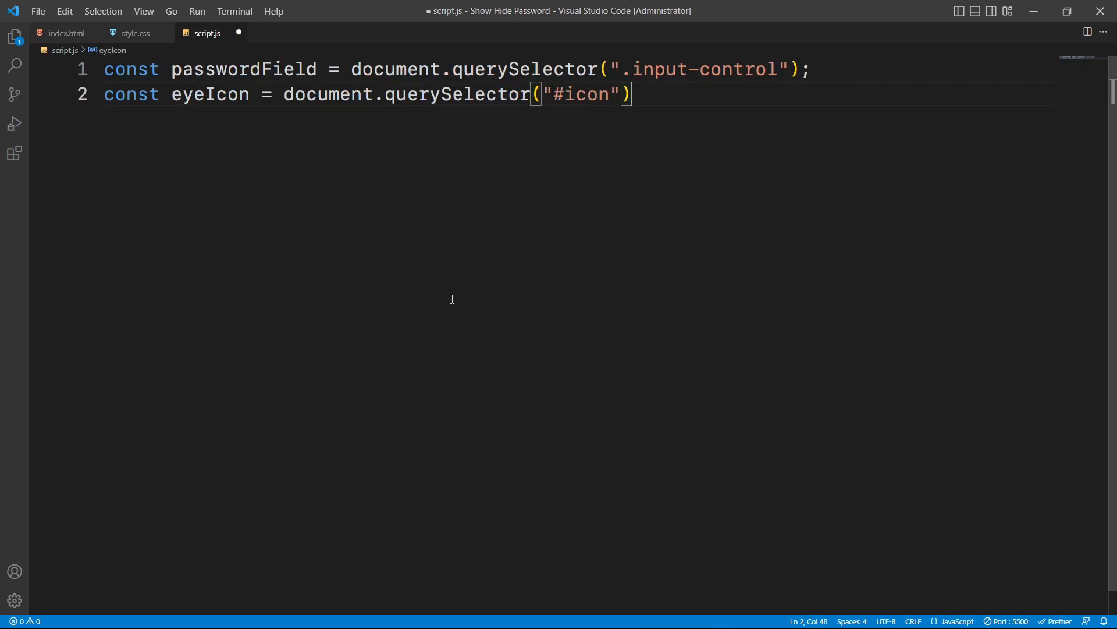
pyautogui.press('Enter')
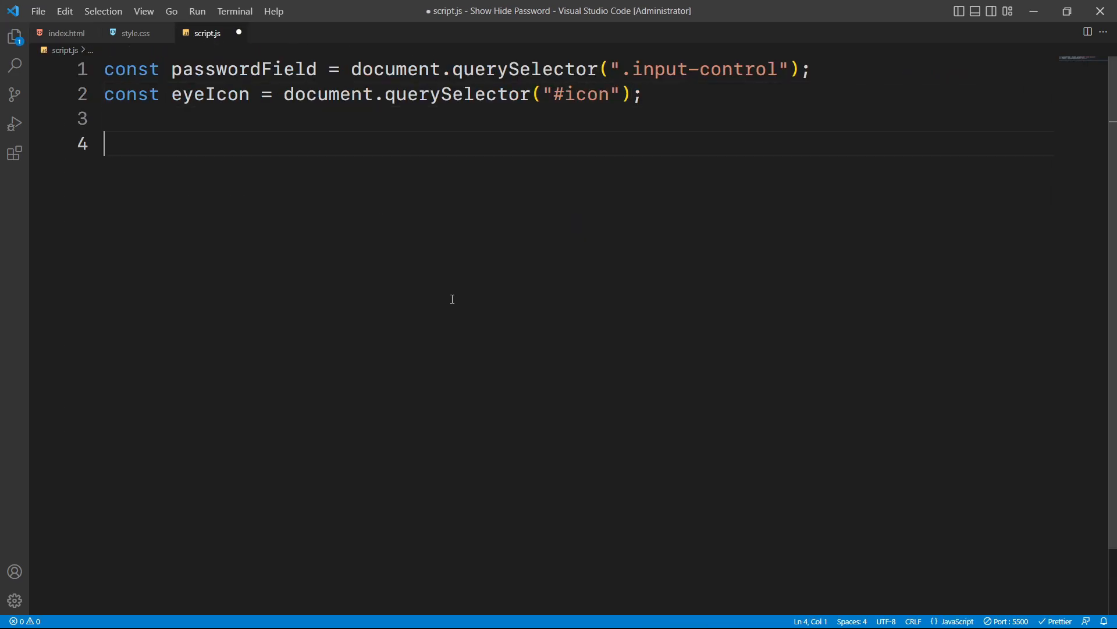
# Attach a click event listener with a function to eyeIcon
pyautogui.write('eyeIcon')
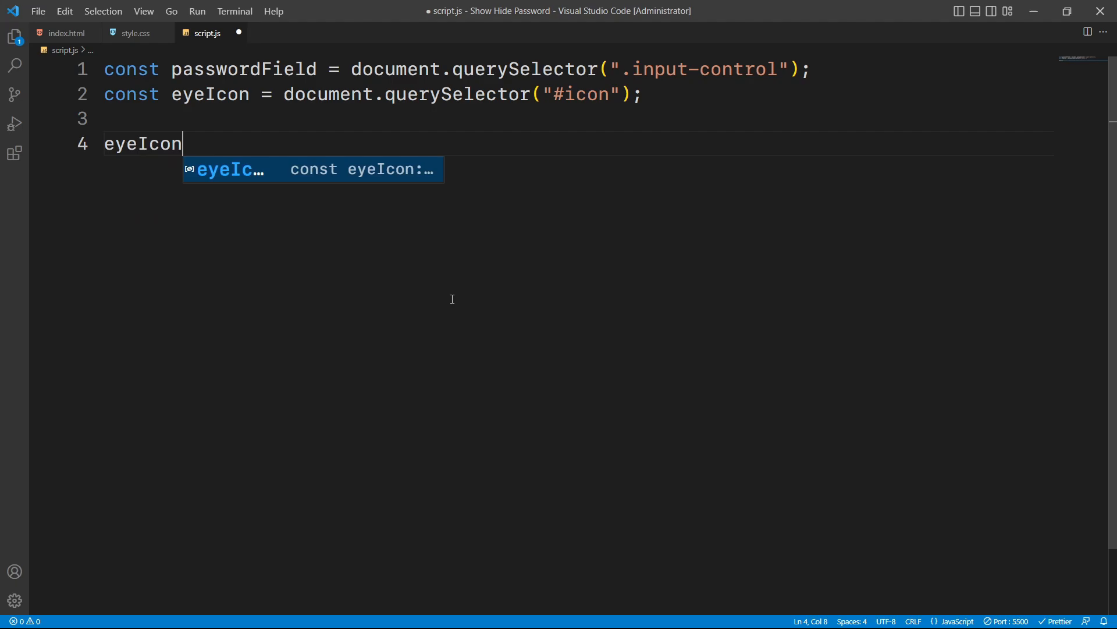
pyautogui.write('.addE')
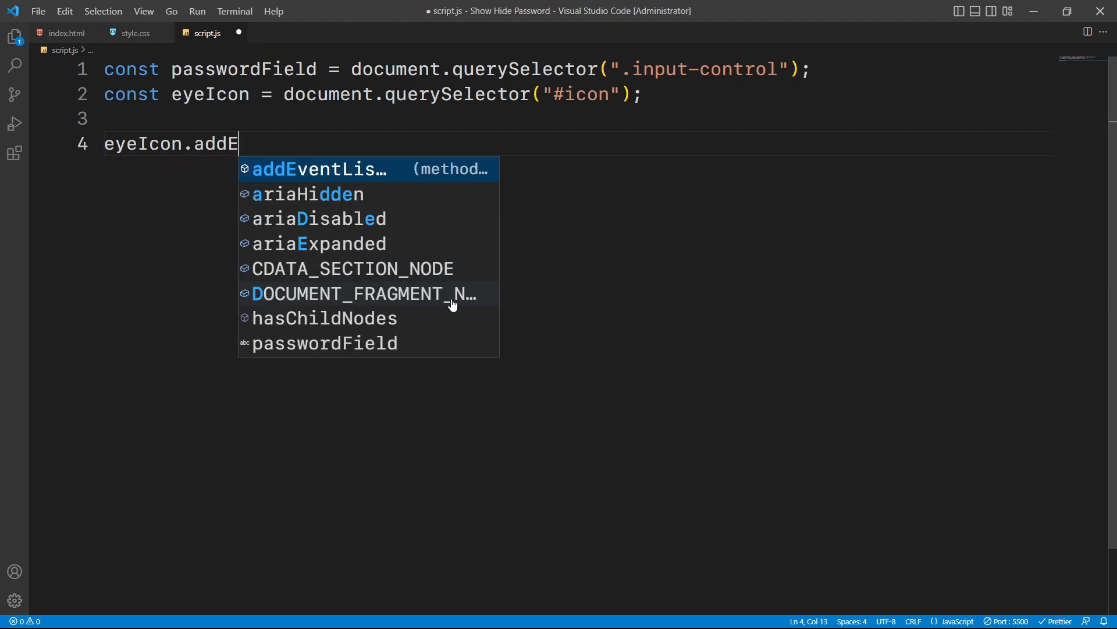
pyautogui.press('Tab')
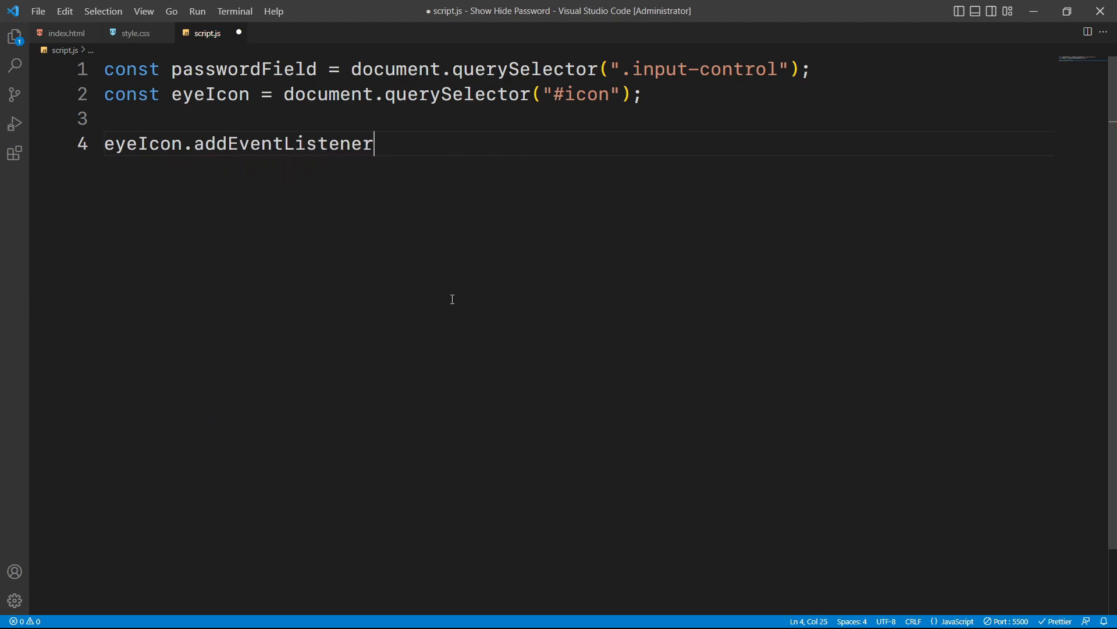
pyautogui.write('("click"')
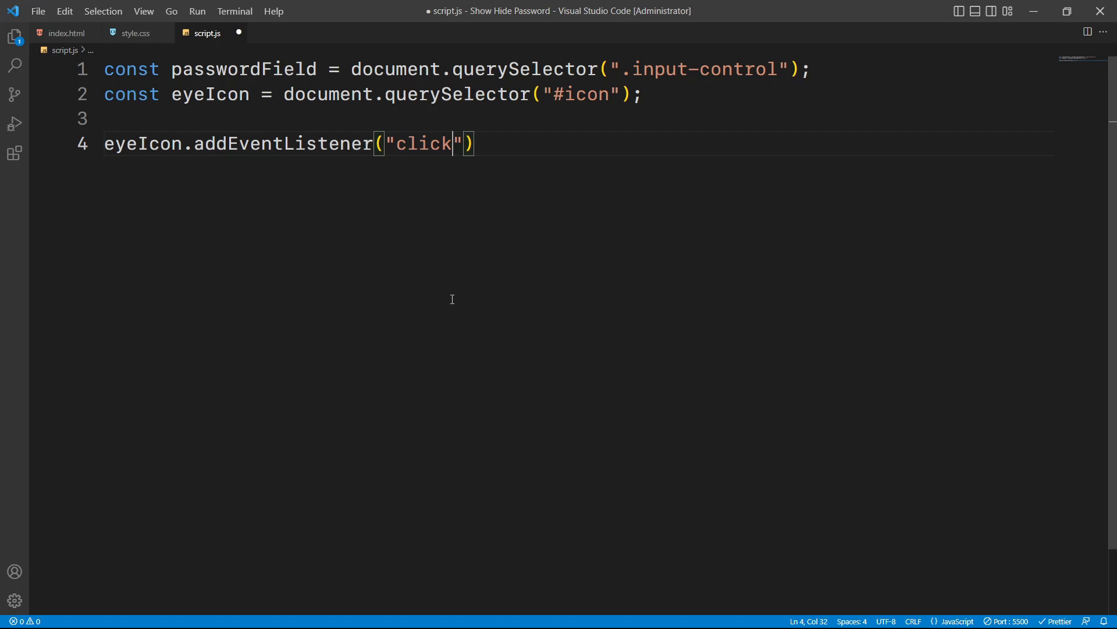
pyautogui.write(',function(')
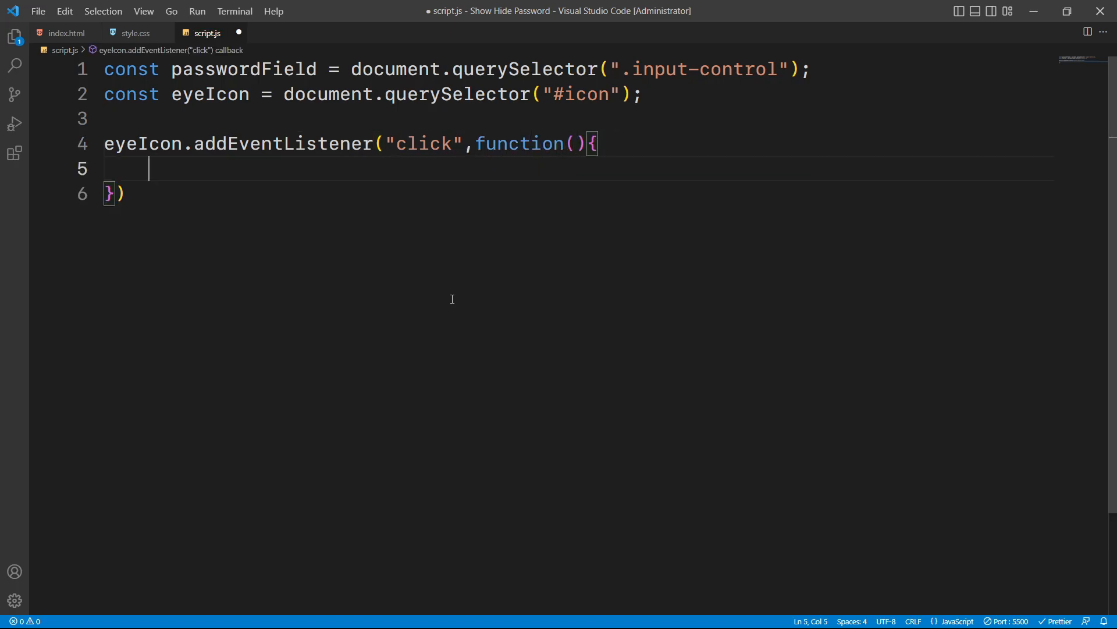
# Compute const type as text when the field's type is password, otherwise password, and save
pyautogui.write('const t')
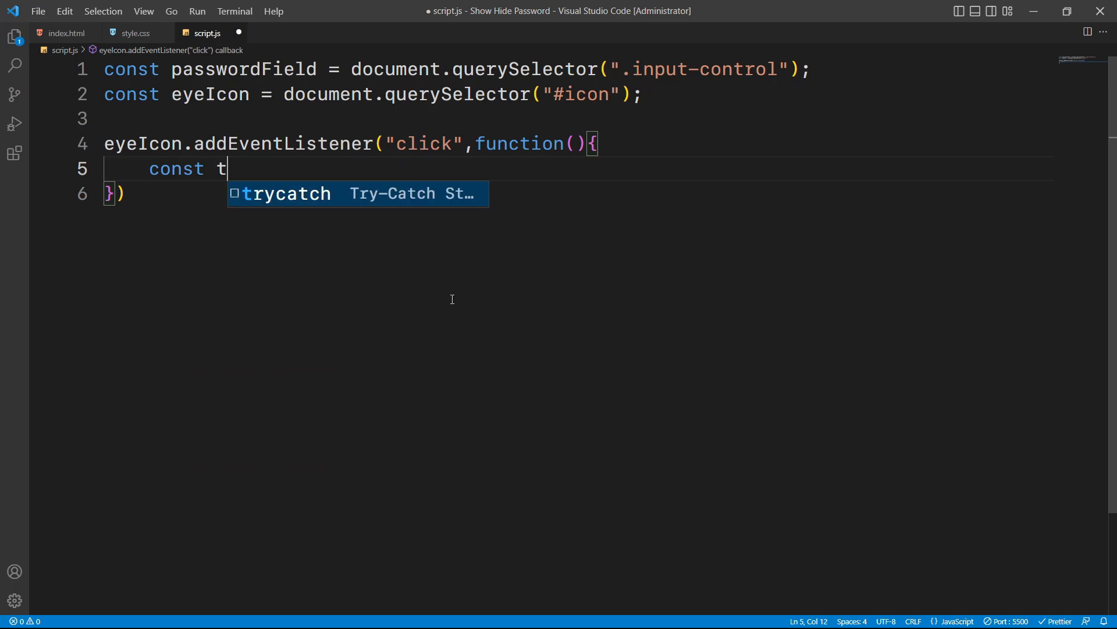
pyautogui.write('ype = passwordField')
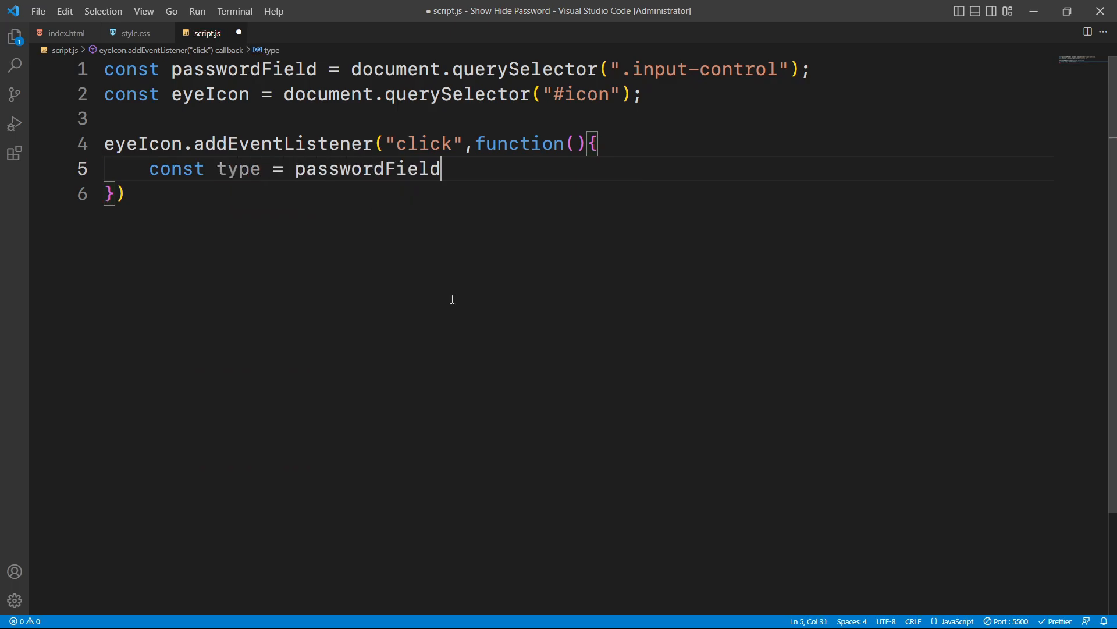
pyautogui.write('.getA')
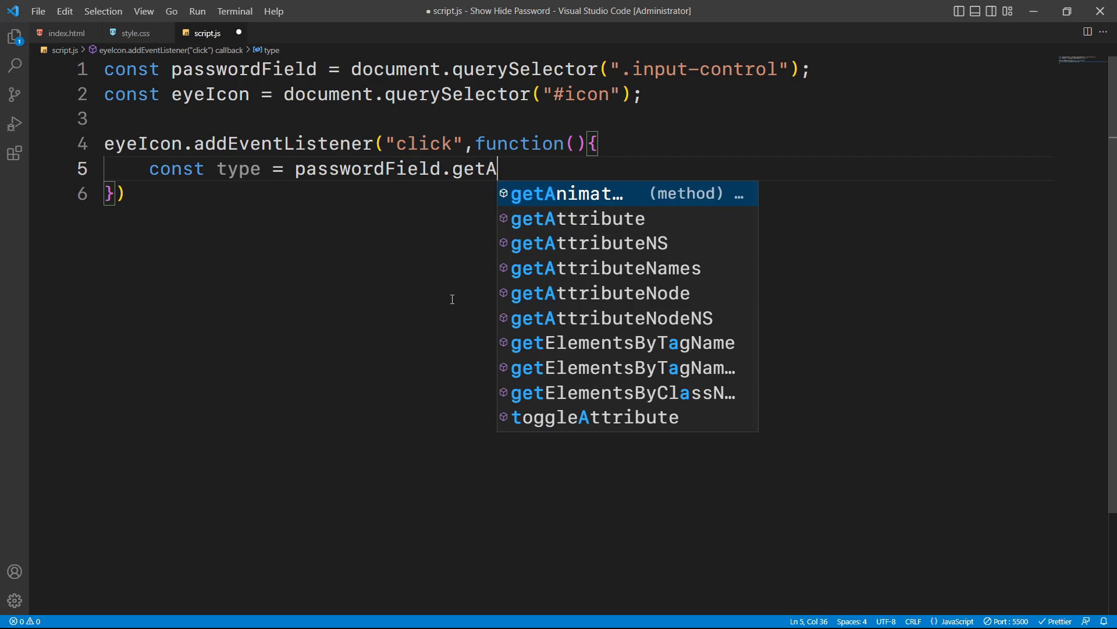
pyautogui.write('ttribute("type"')
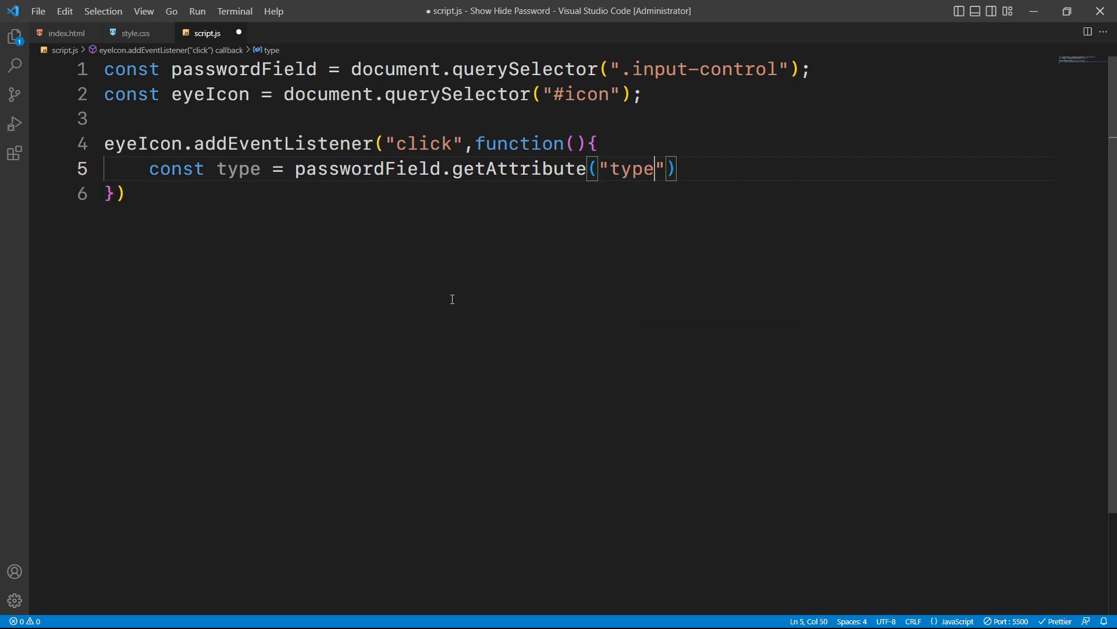
pyautogui.write('===')
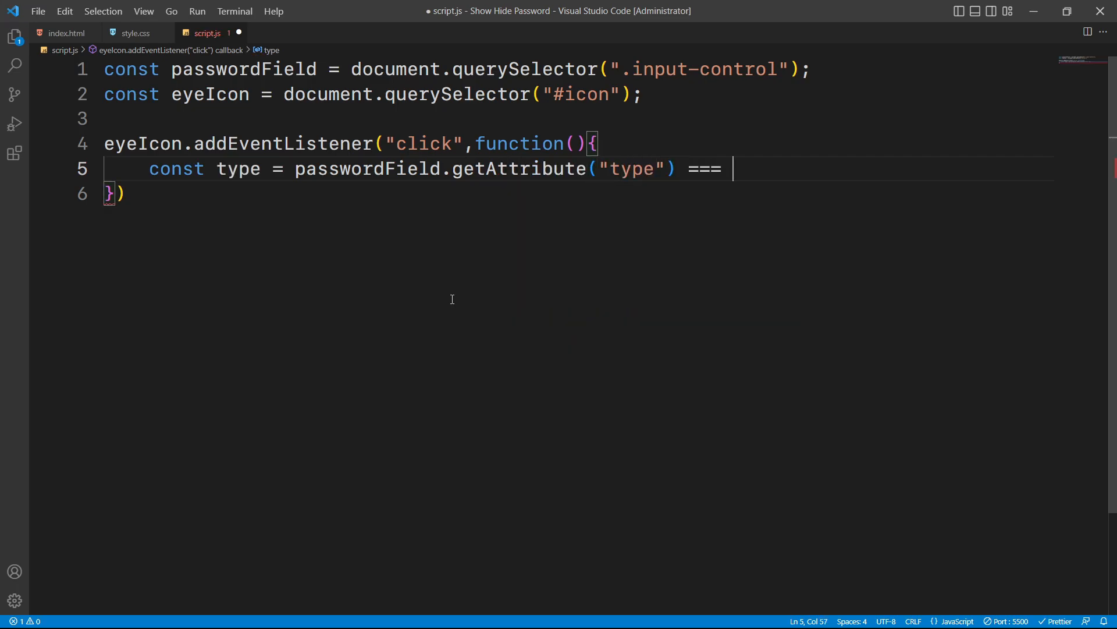
pyautogui.write('"password"')
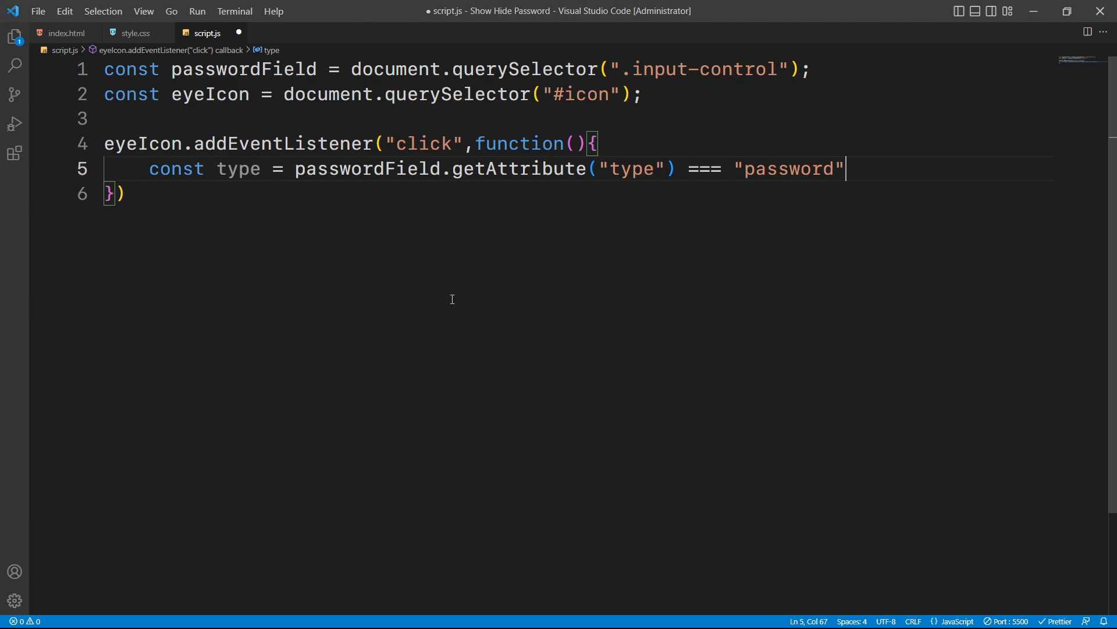
pyautogui.write('? ""')
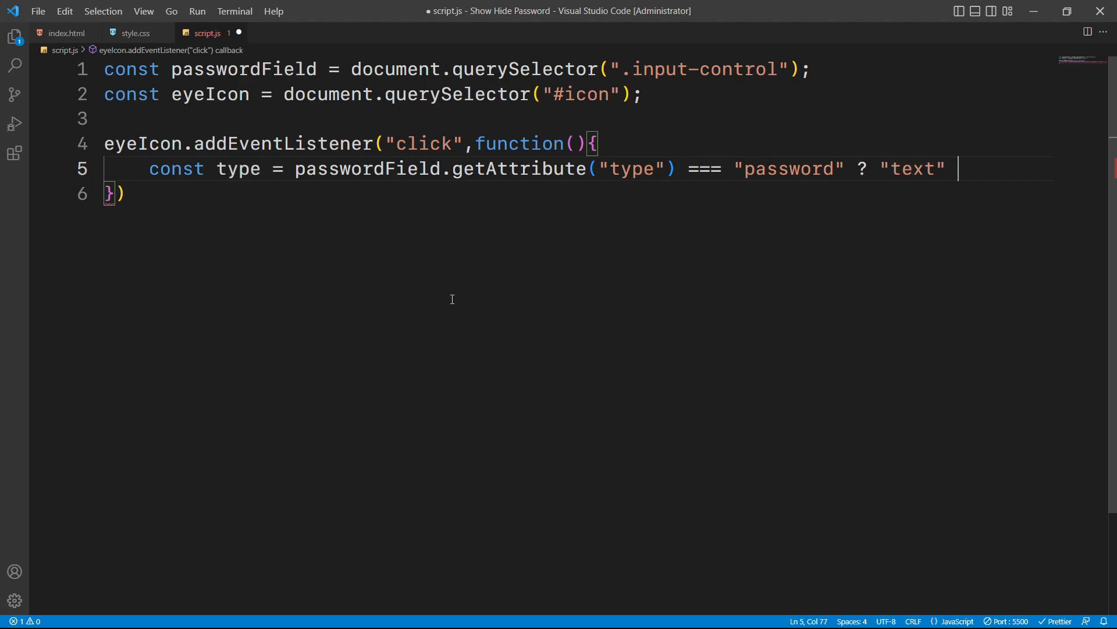
pyautogui.write(': "passw')
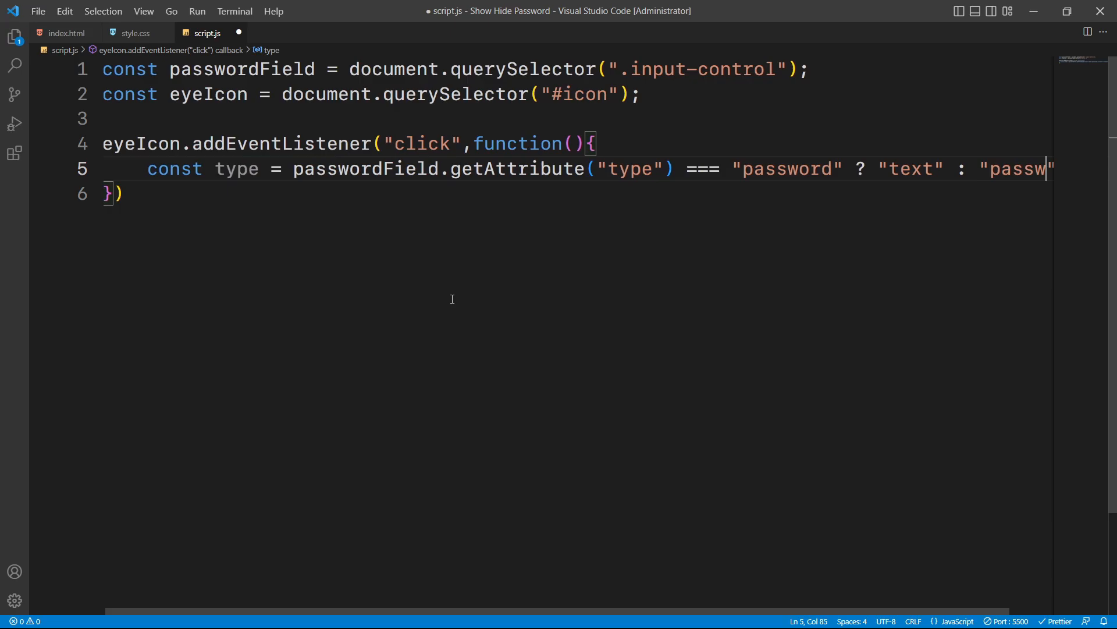
pyautogui.press('Ctrl+s')
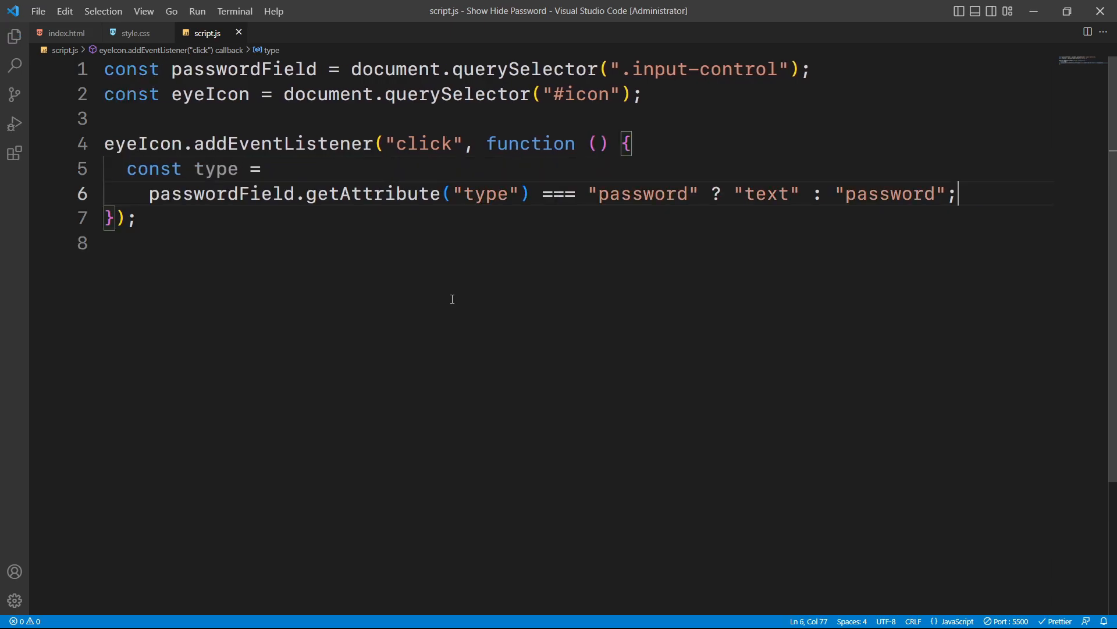
pyautogui.write('passwo')
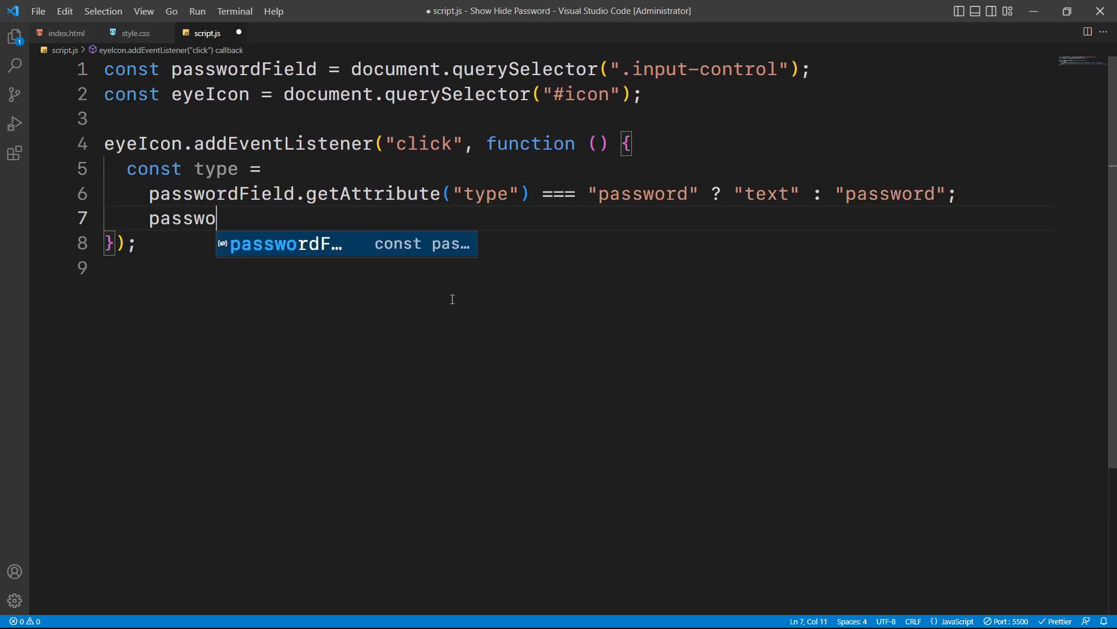
# Apply the new type with passwordField.setAttribute("type", type) and save
pyautogui.write('rdField.')
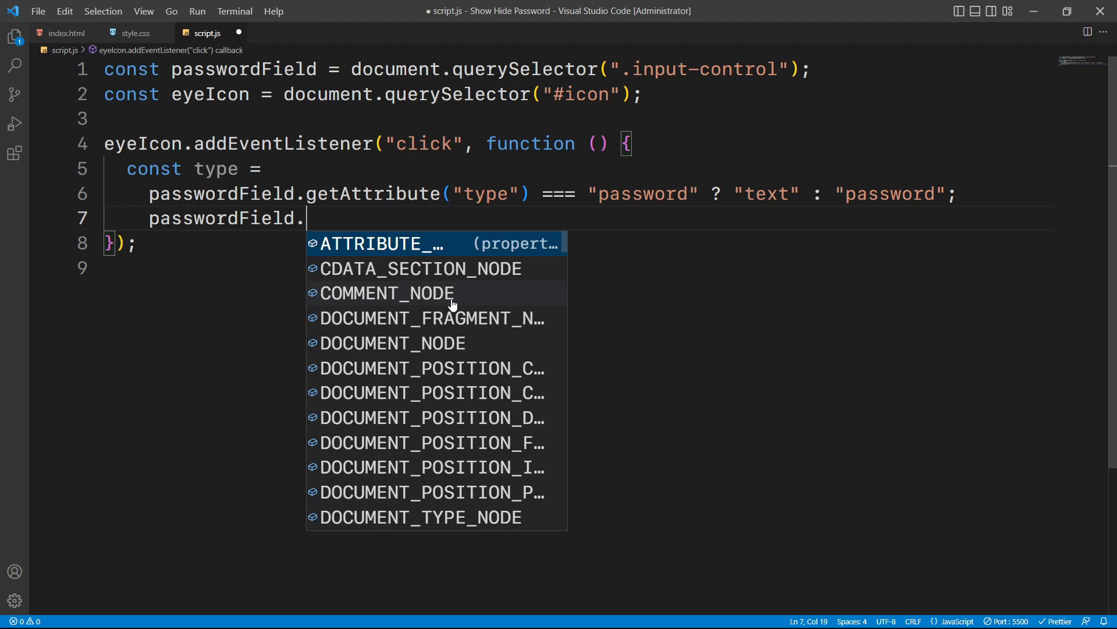
pyautogui.write('setAttribute')
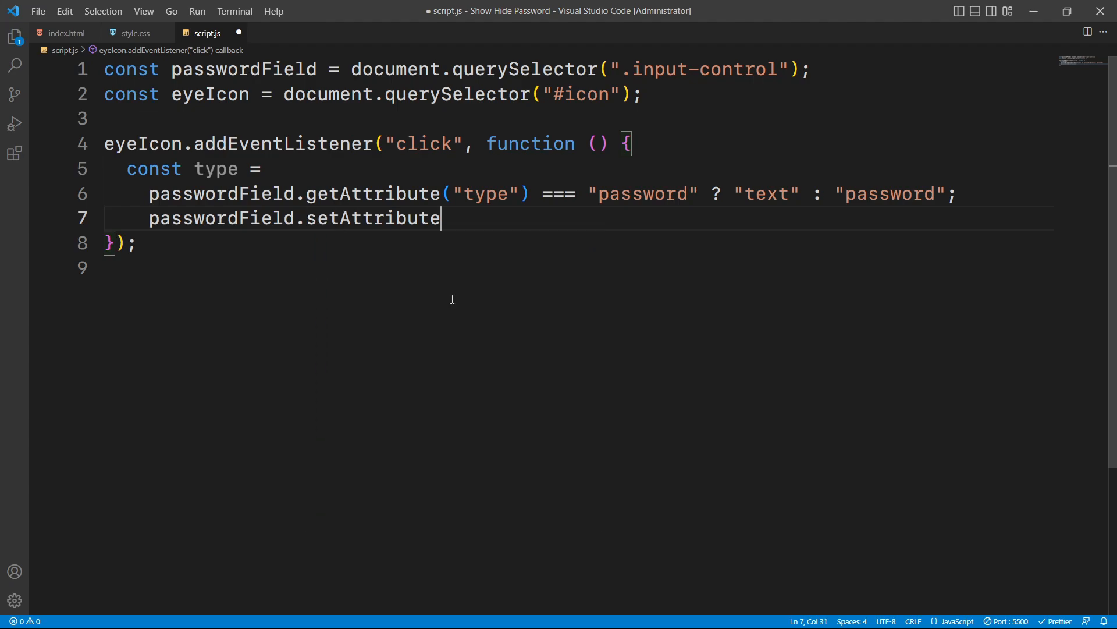
pyautogui.write('("ty"')
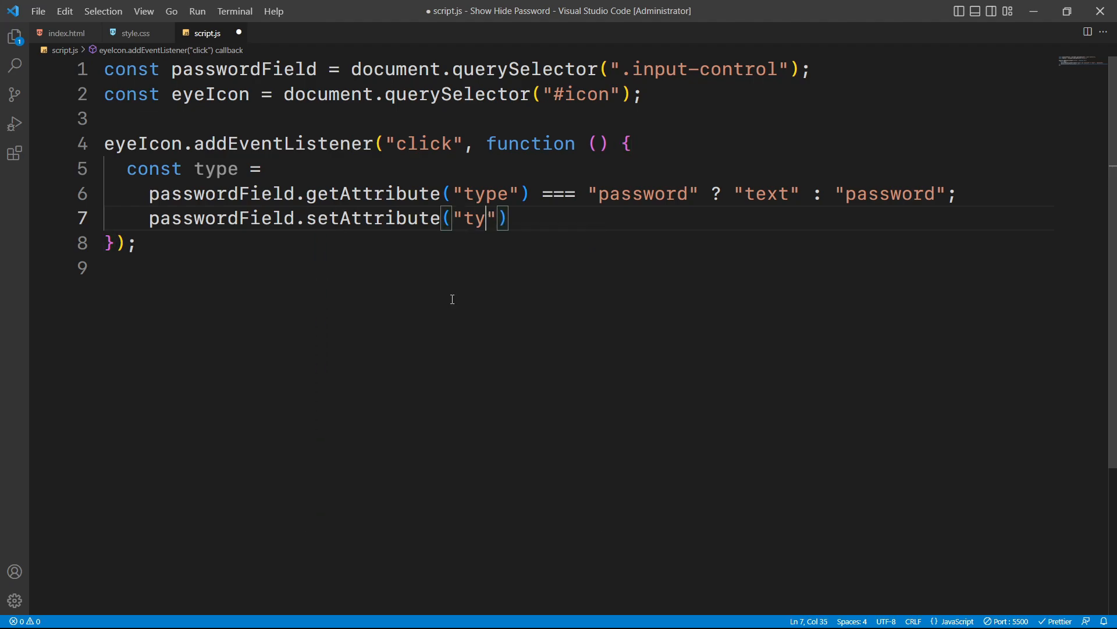
pyautogui.write('pe",type')
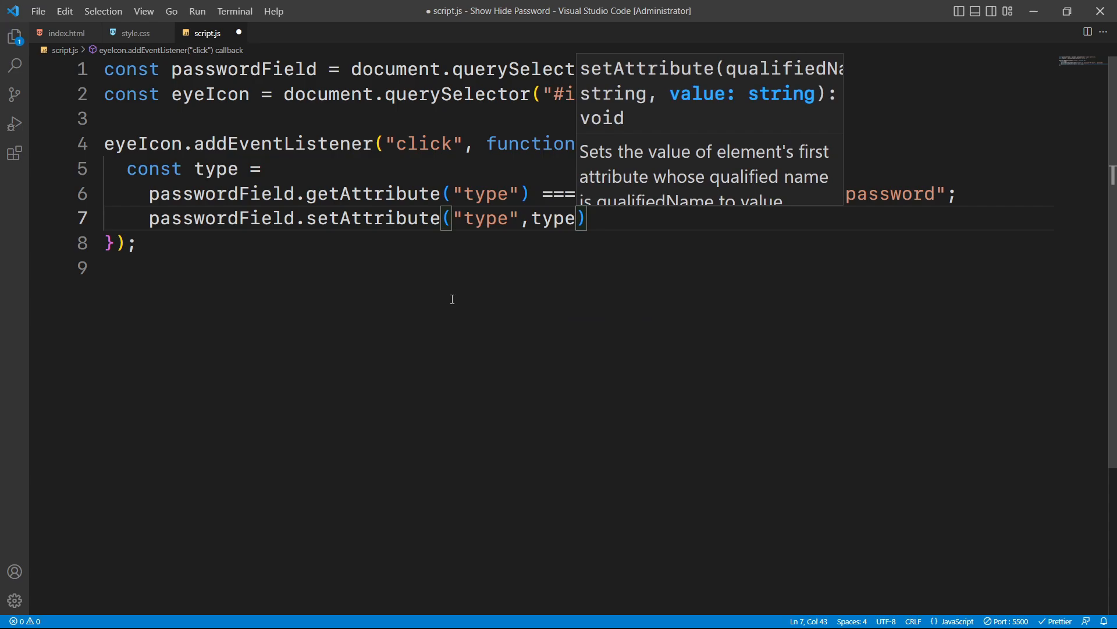
pyautogui.press('Ctrl+s')
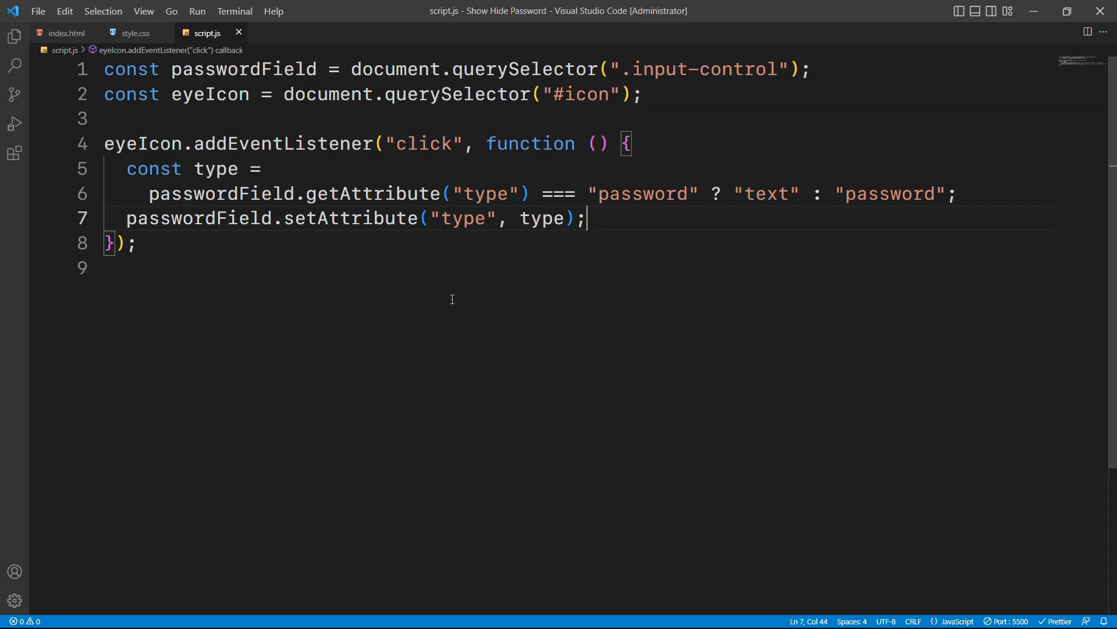
# Toggle the bx-hide and bx-show classes on eyeIcon, checking them in index.html
pyautogui.write('eye')
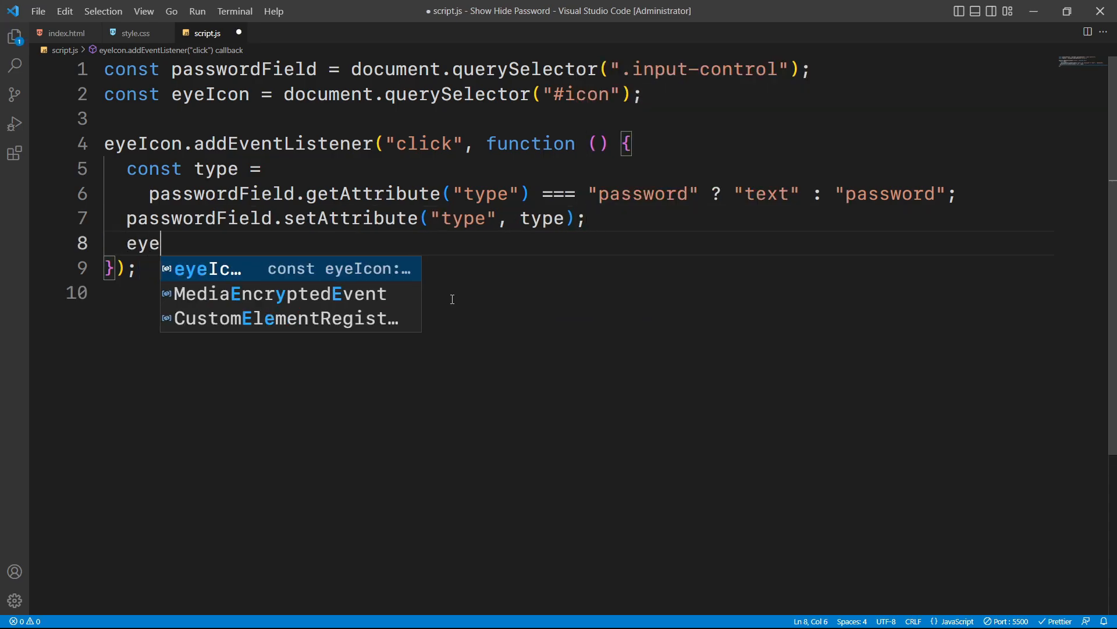
pyautogui.write('Icon.classList.to')
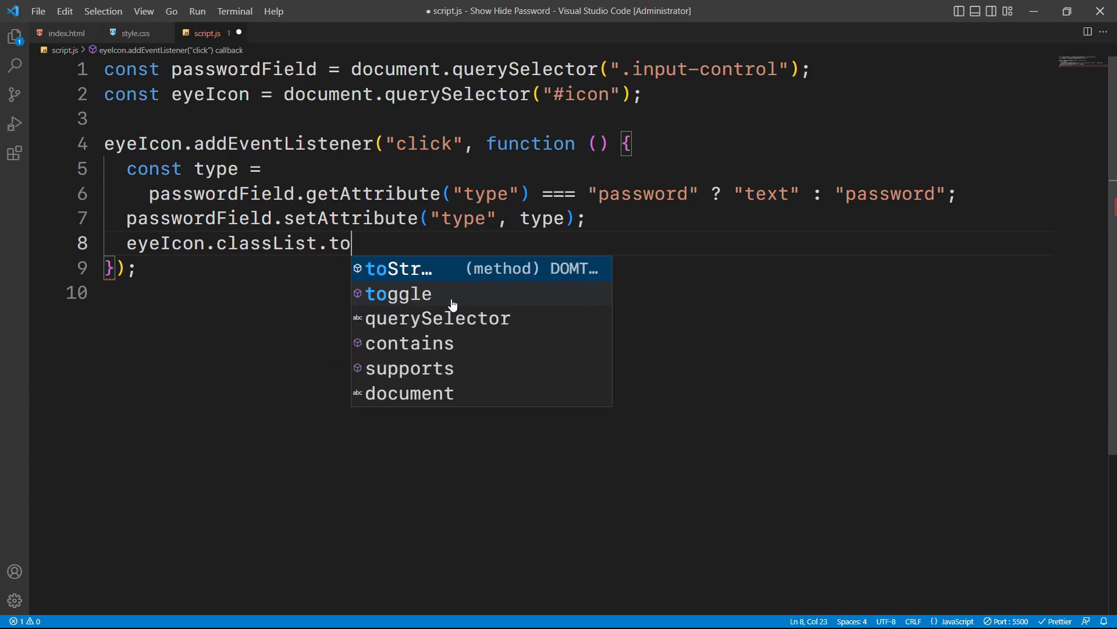
pyautogui.click(65, 33)
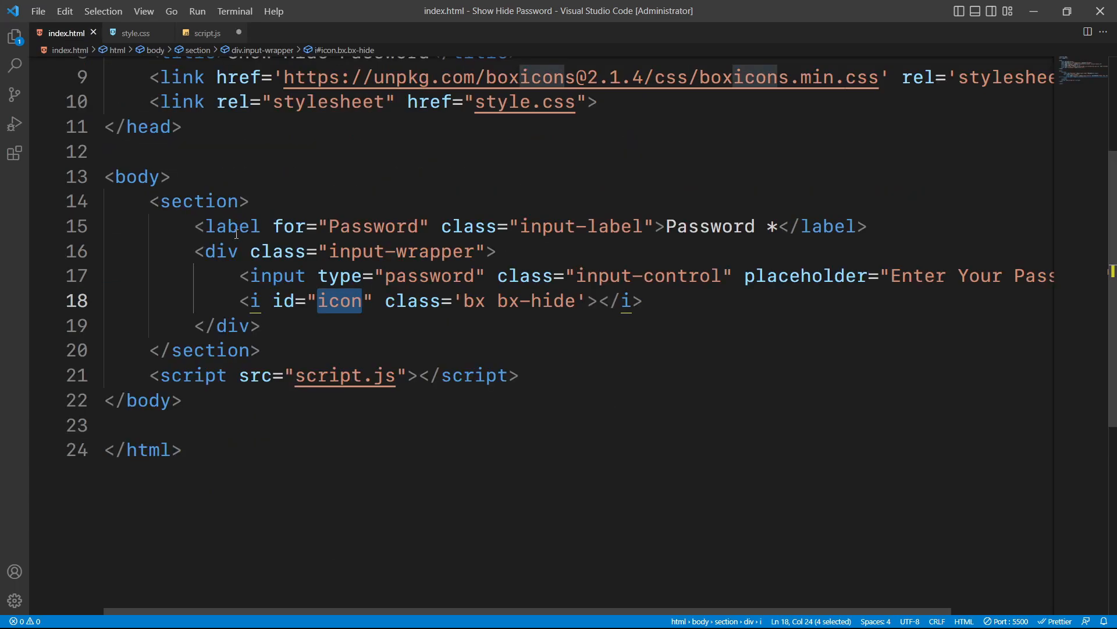
pyautogui.click(208, 33)
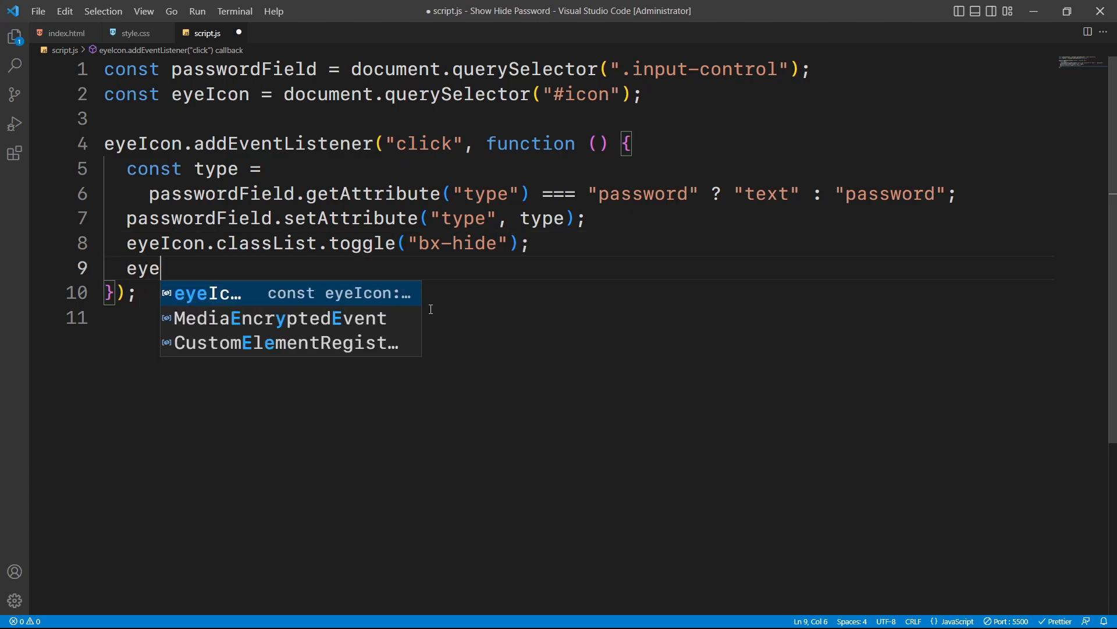
pyautogui.write('Icon.classList.toggle("')
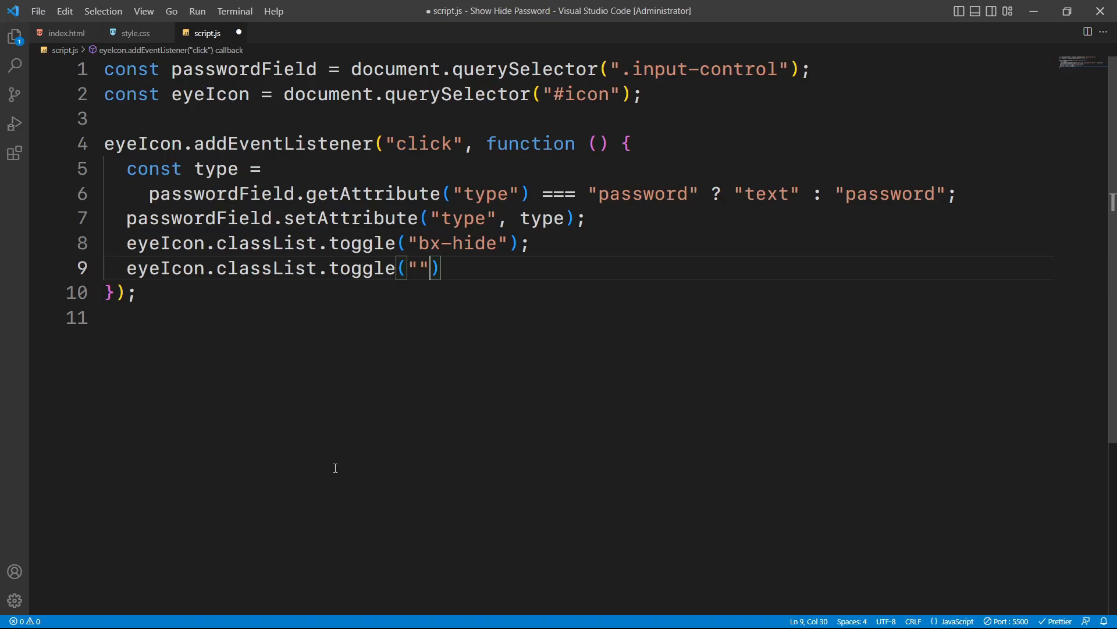
pyautogui.write('bx-sho')
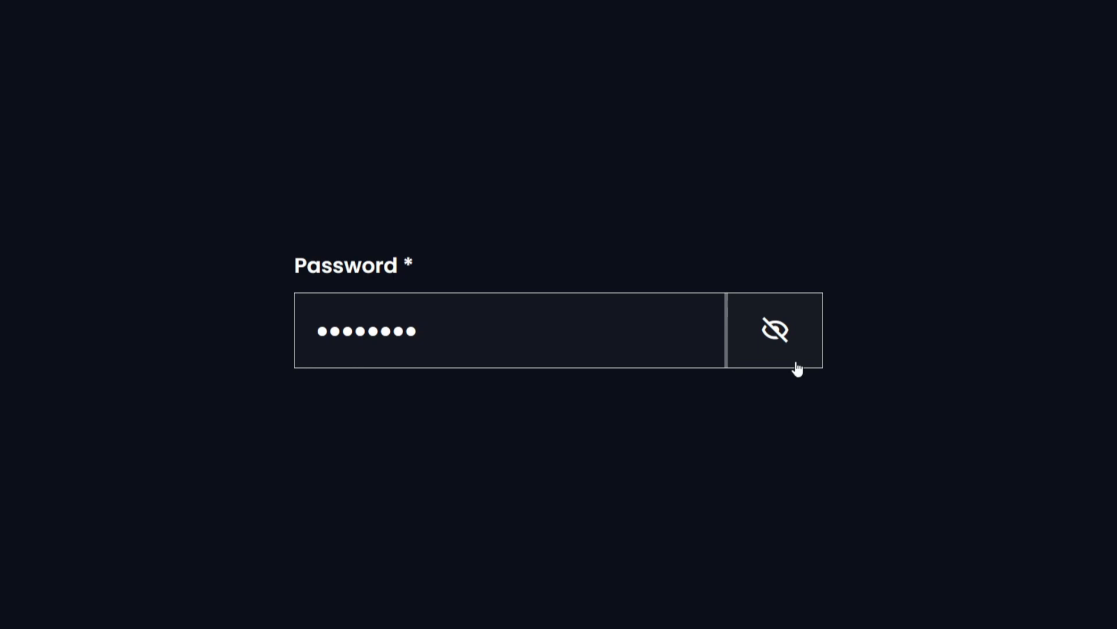
# Click the eye icon on the live page to reveal the password as plain text
pyautogui.click(775, 331)
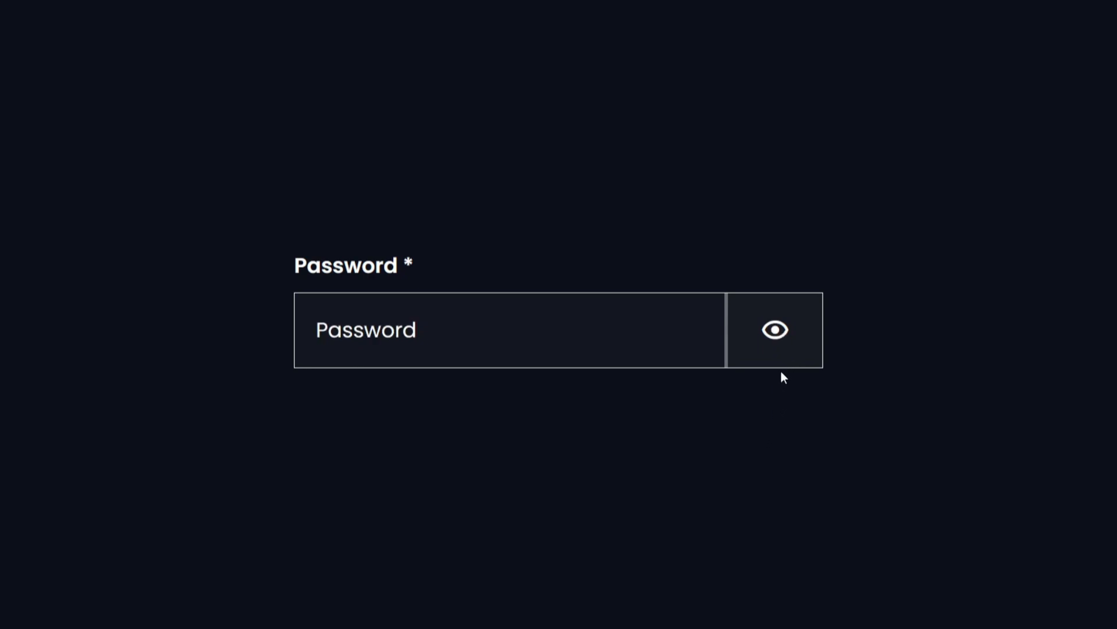